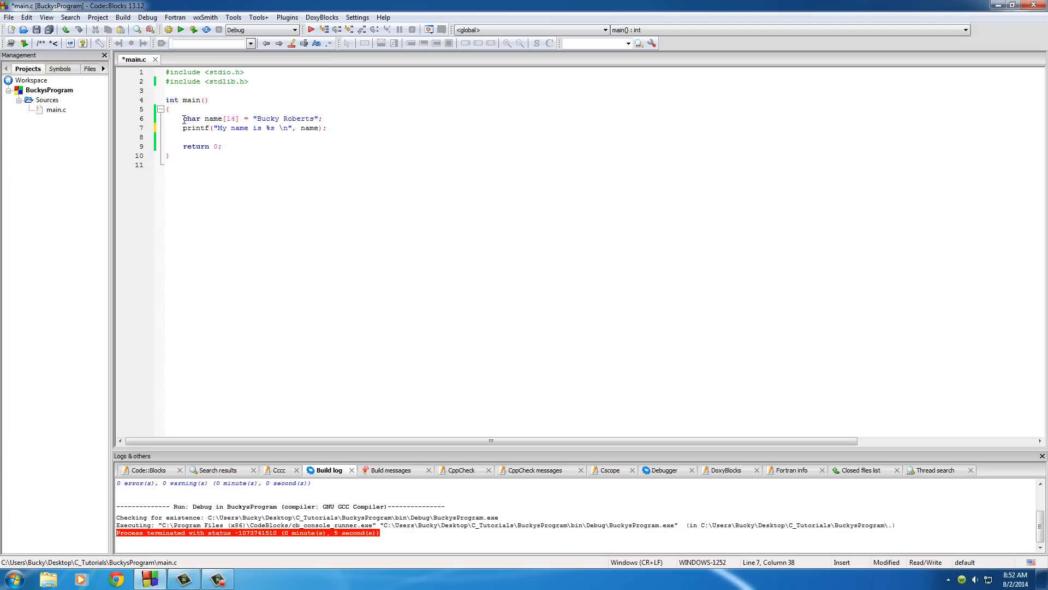
Highlight the char keyword of the name declaration while explaining the array
double_click(265, 118)
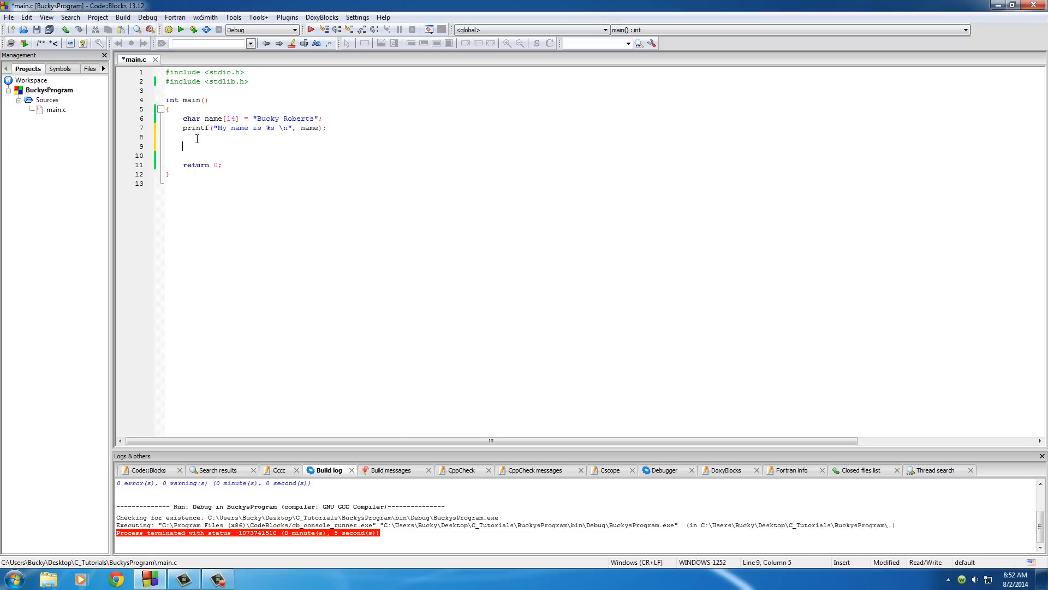
Begin line 9 with name[2], indexing the third character of the name array
type("name")
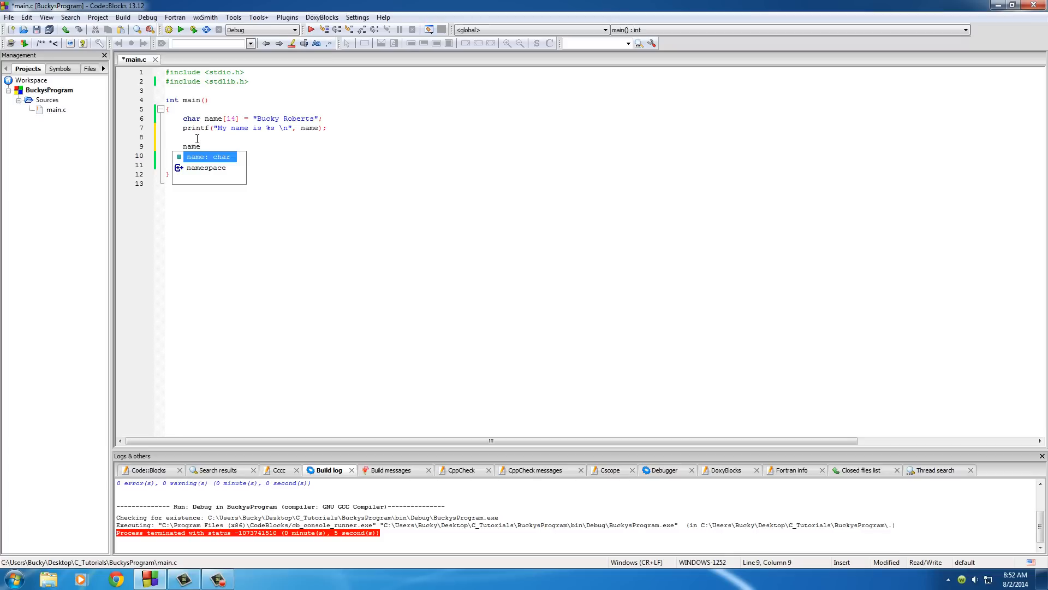
type("[]")
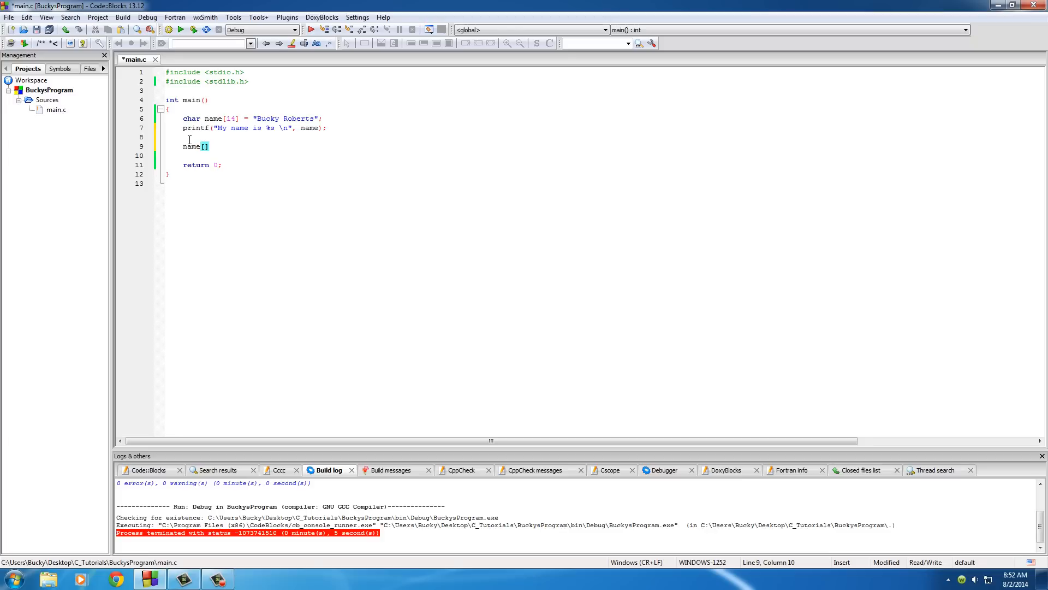
mouse_move(208, 135)
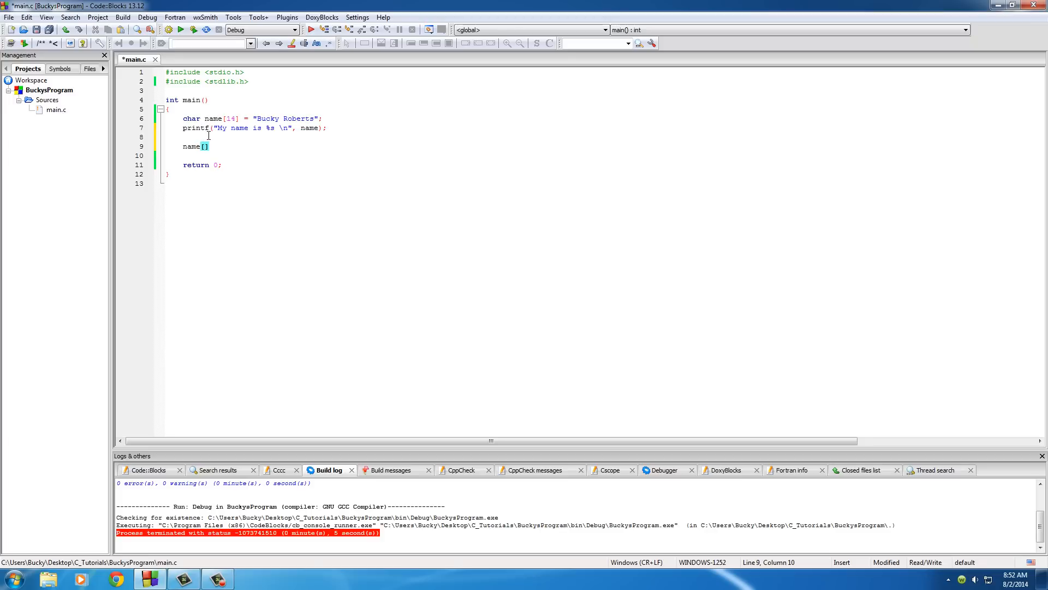
type("2")
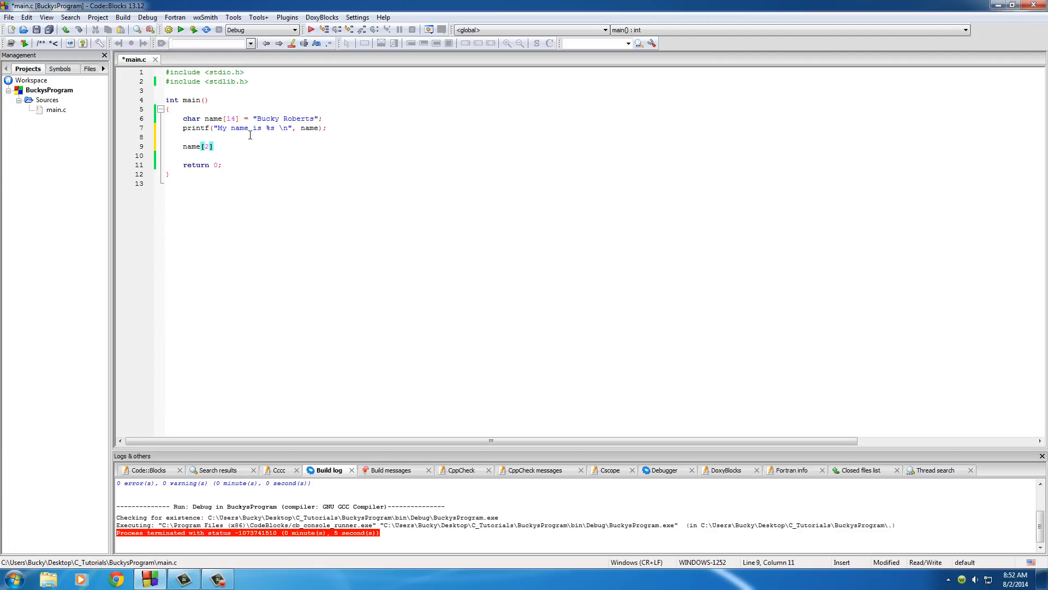
left_click(261, 118)
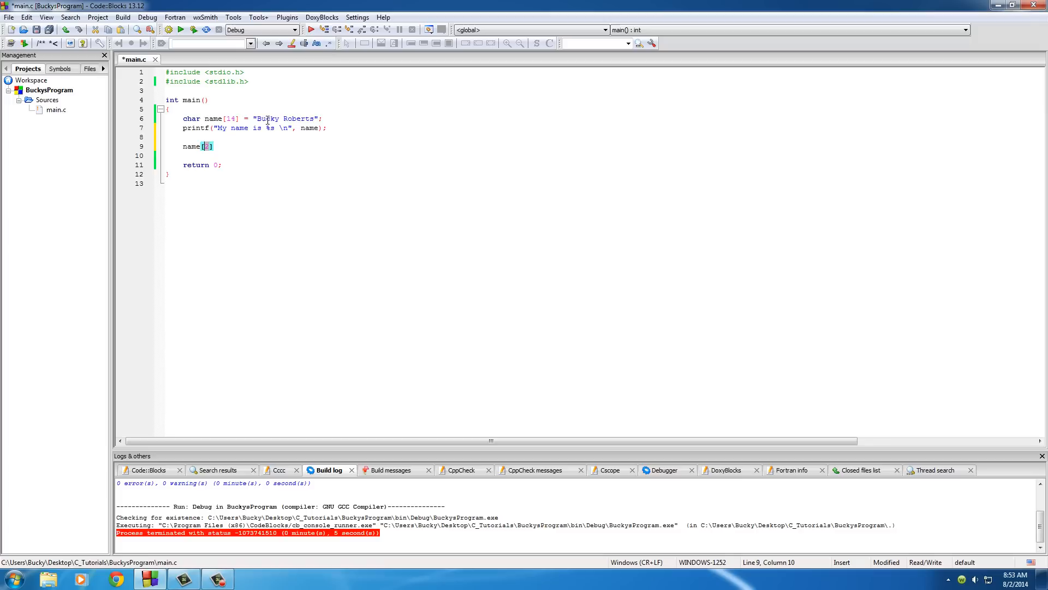
left_click(260, 118)
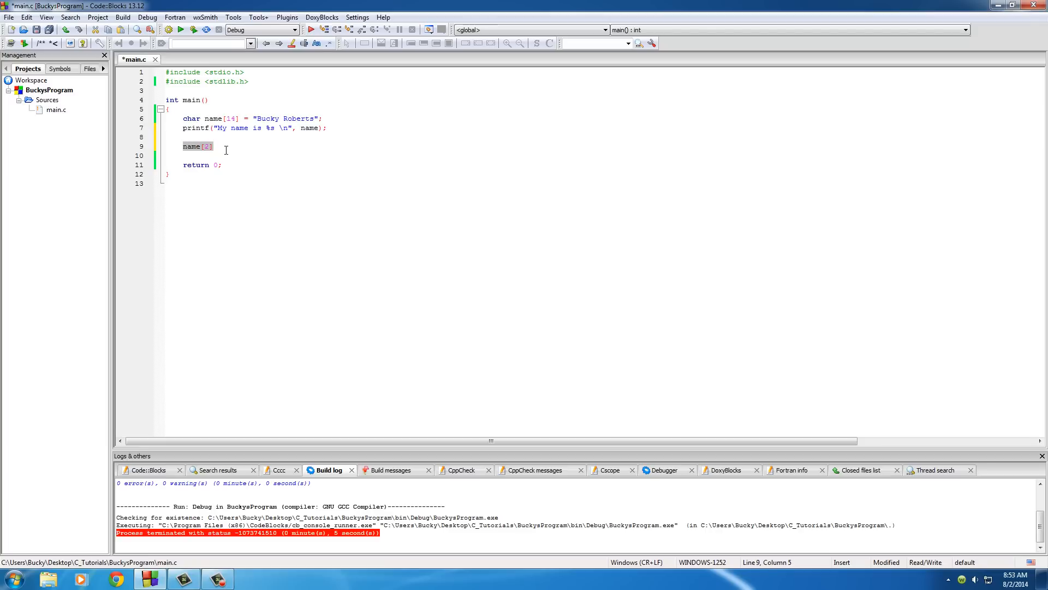
Finish line 9 as name[2] = 'z'; replacing the third letter of Bucky
left_click(267, 118)
type(" = ''")
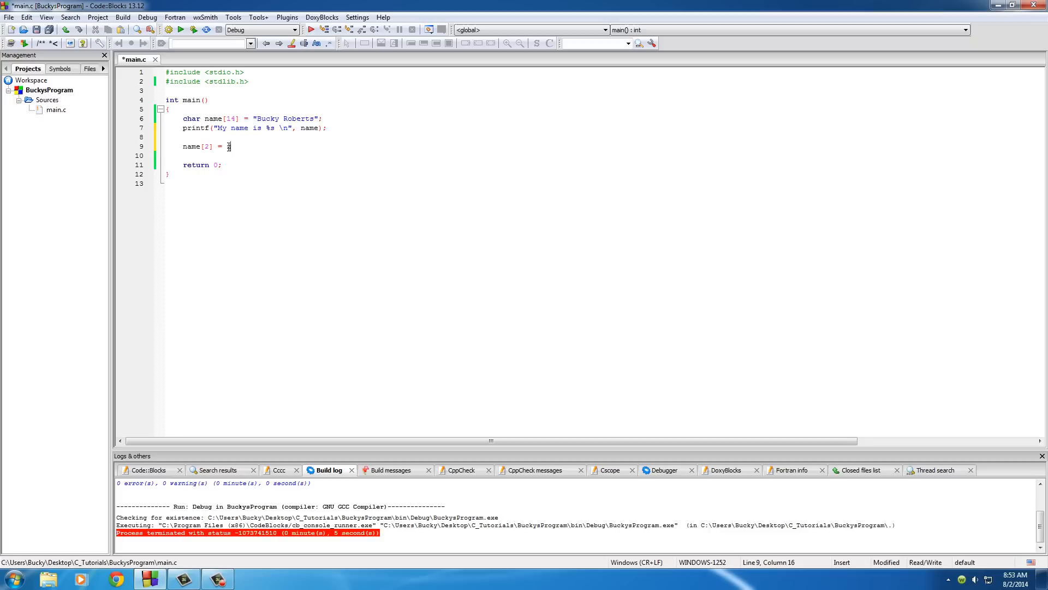
key("BackSpace")
type("'")
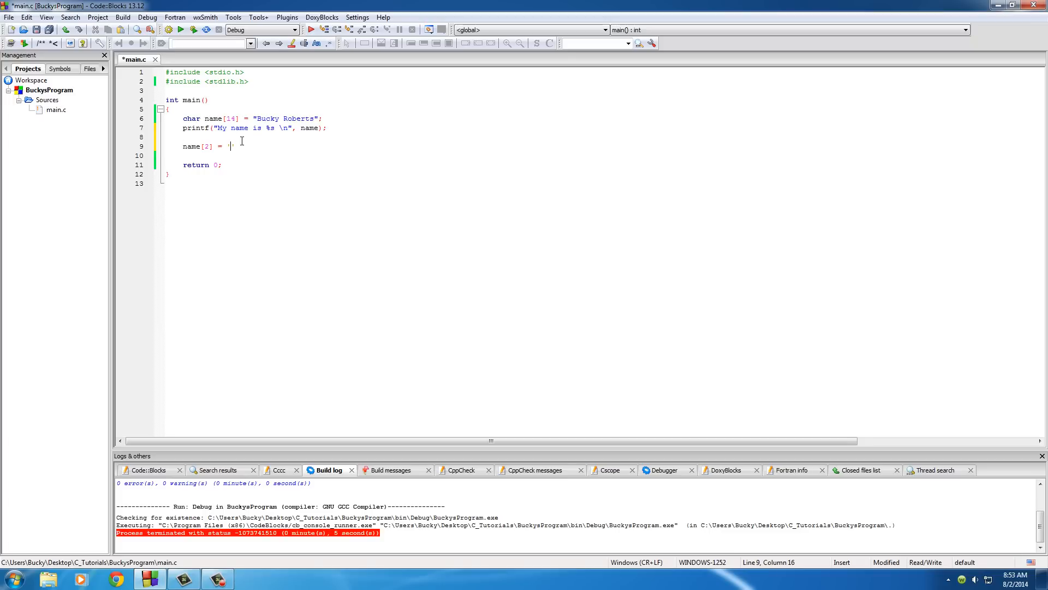
type("z'")
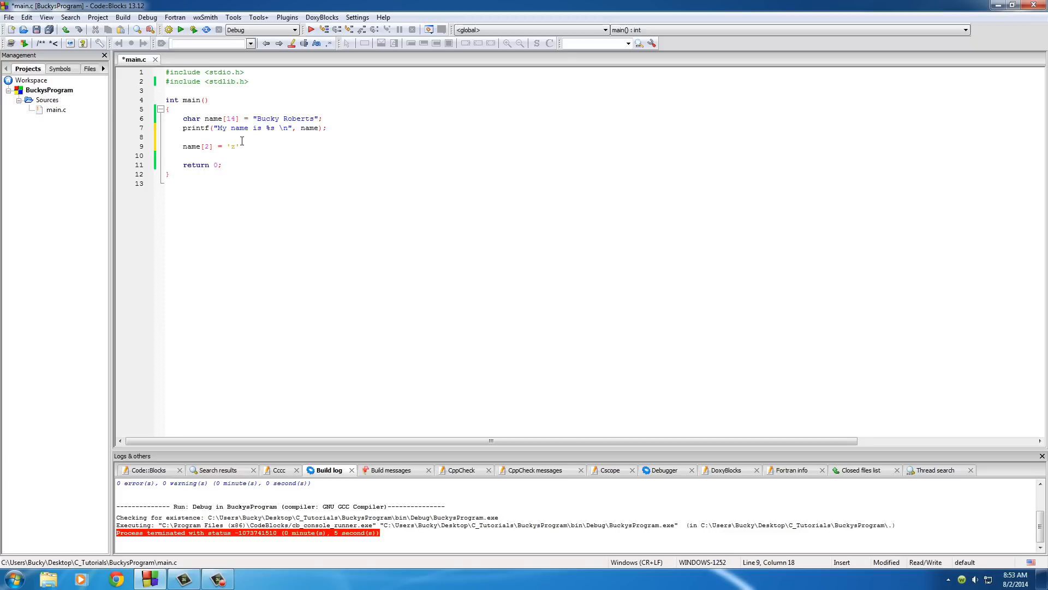
type(";")
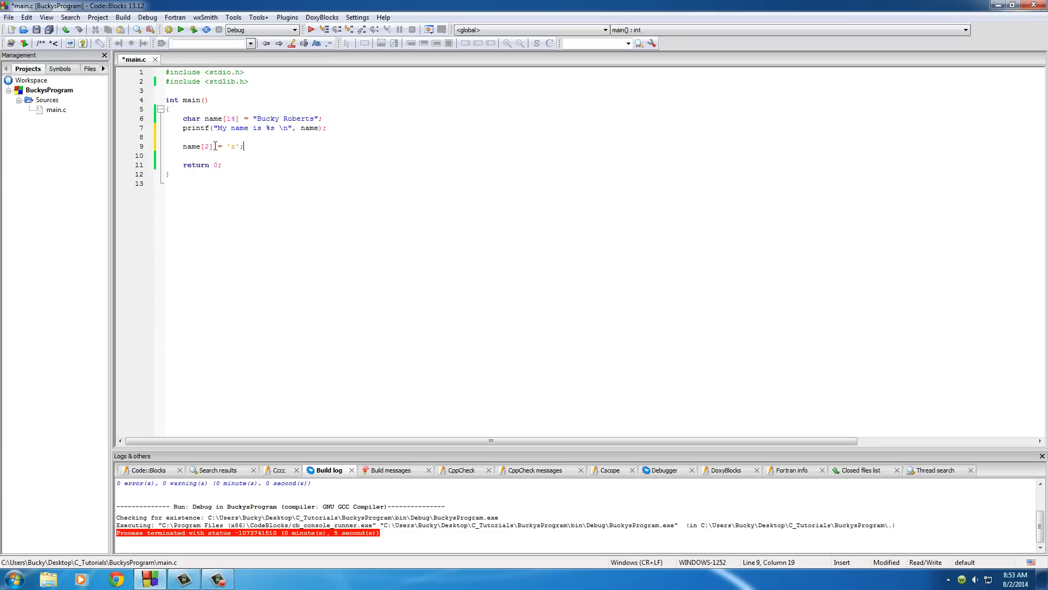
double_click(194, 145)
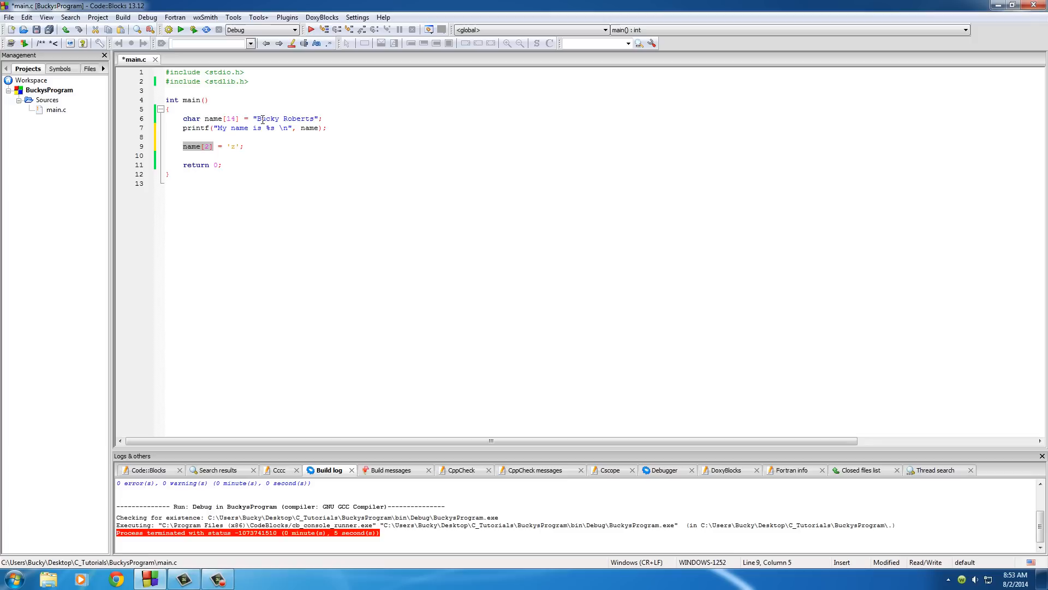
left_click(267, 118)
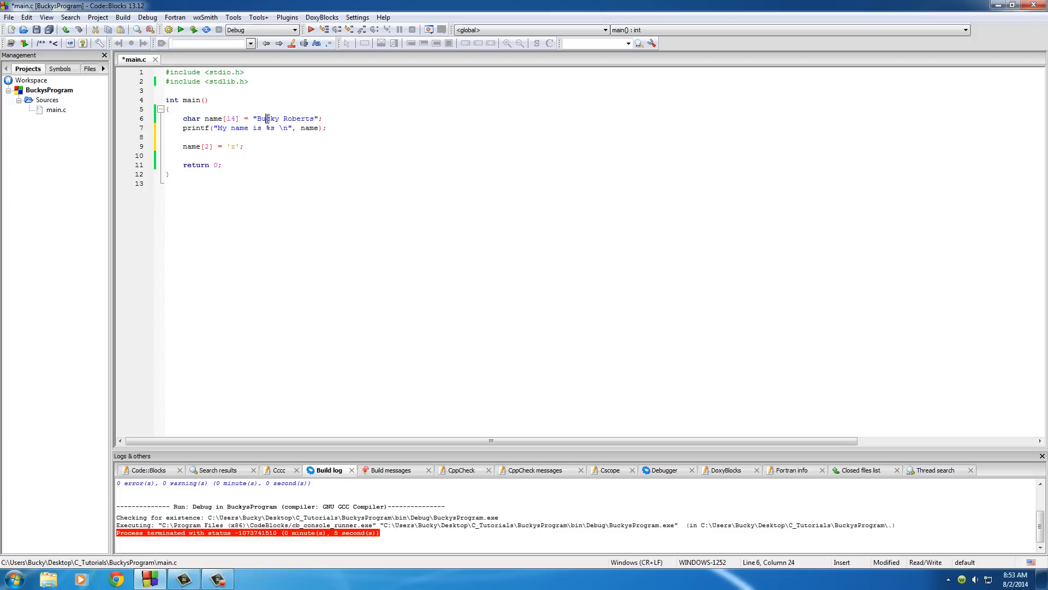
mouse_move(239, 146)
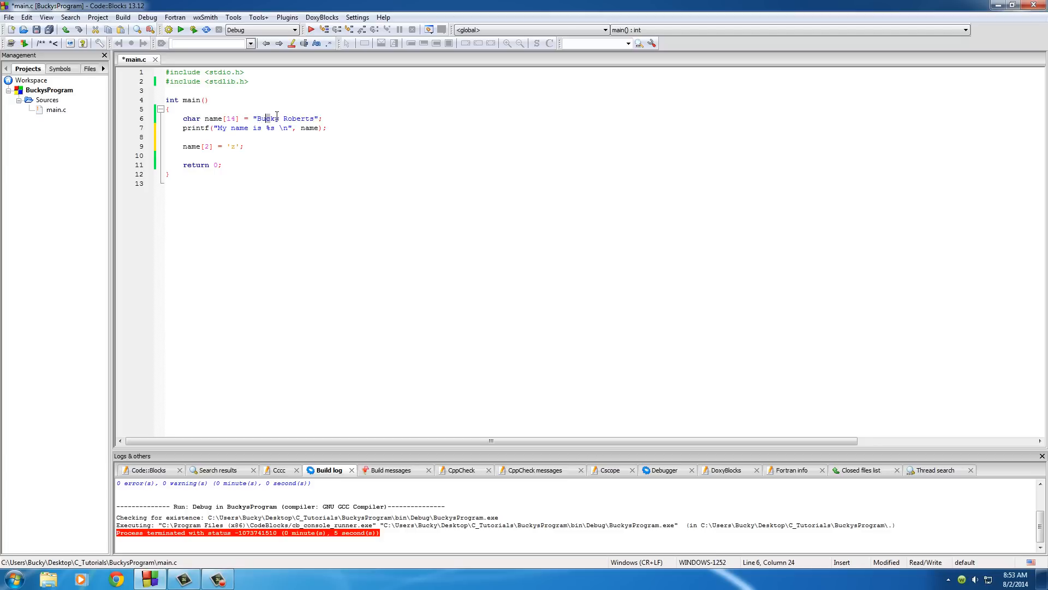
mouse_move(258, 148)
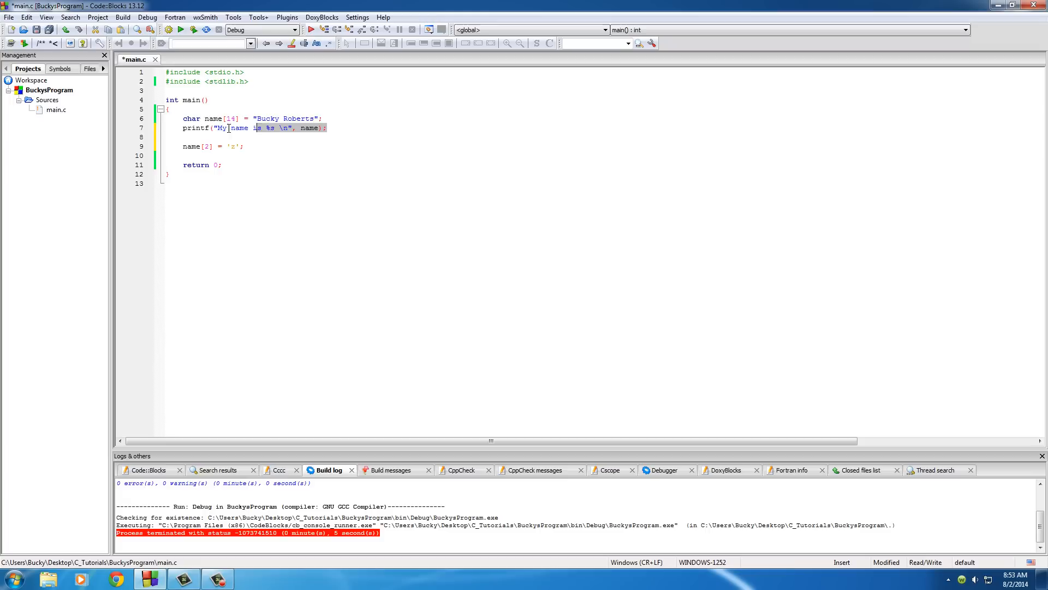
Add a second printf of name on line 10 and run, the console printing the name twice
left_click(245, 145)
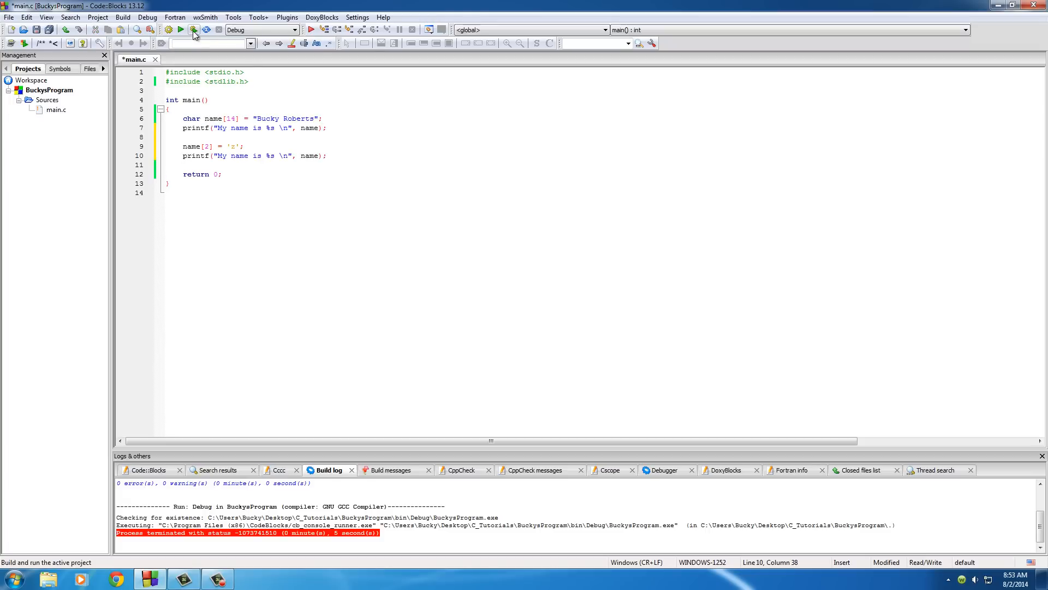
left_click(193, 30)
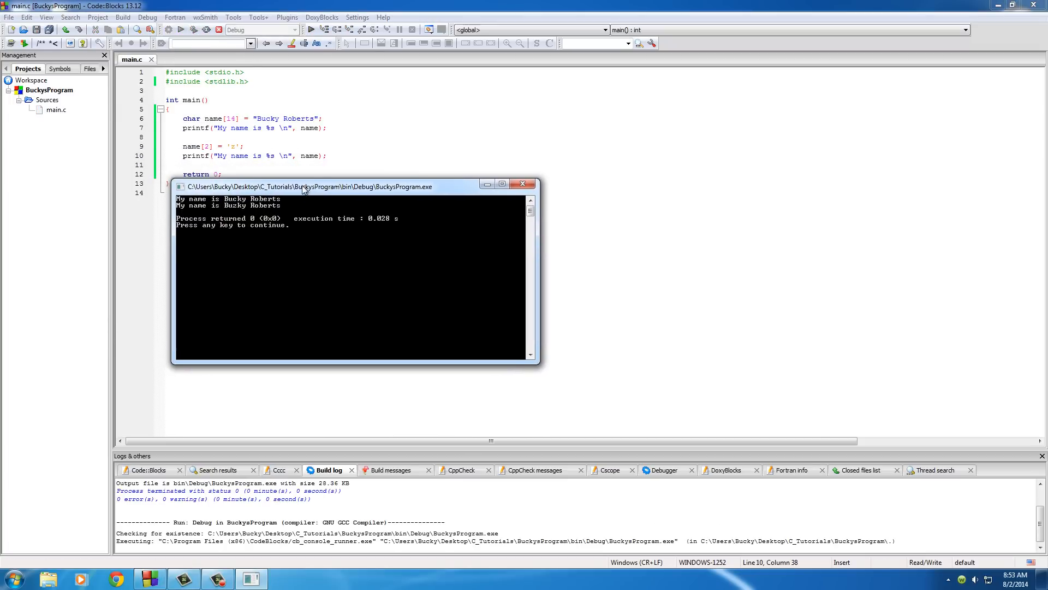
left_click_drag(305, 185, 304, 209)
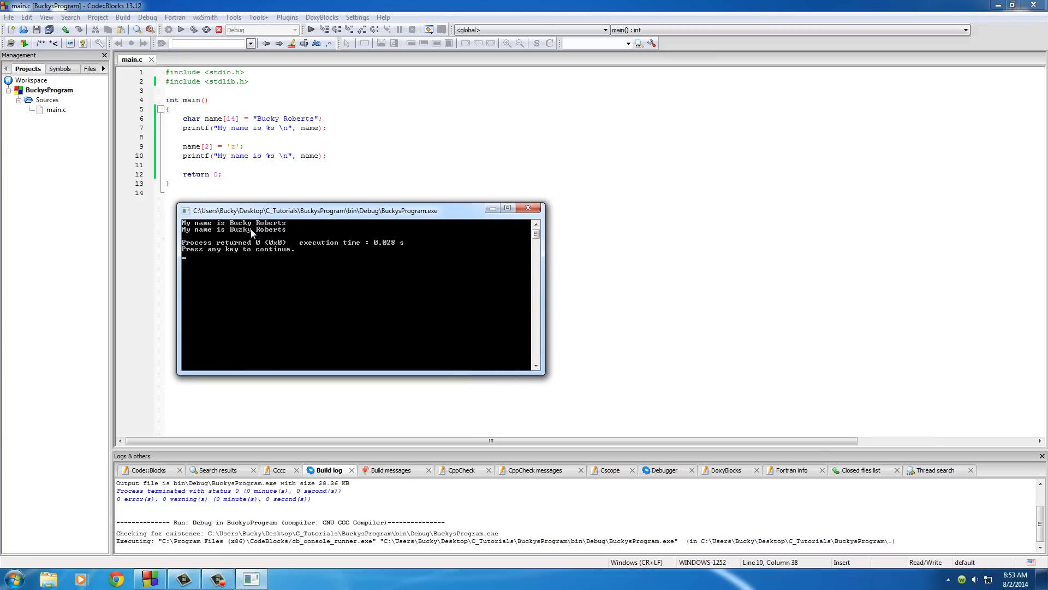
mouse_move(230, 252)
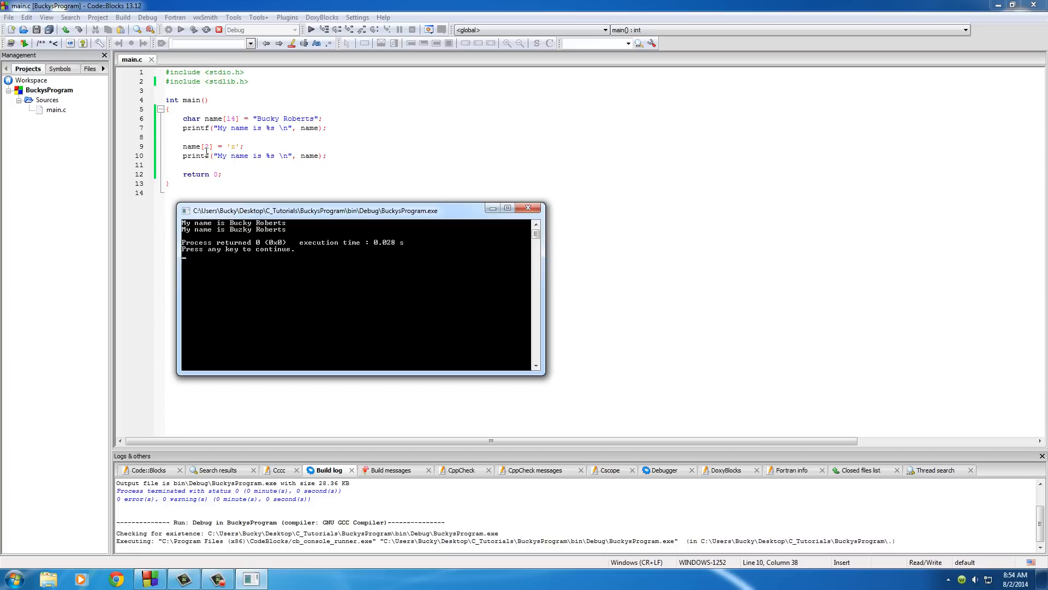
mouse_move(261, 118)
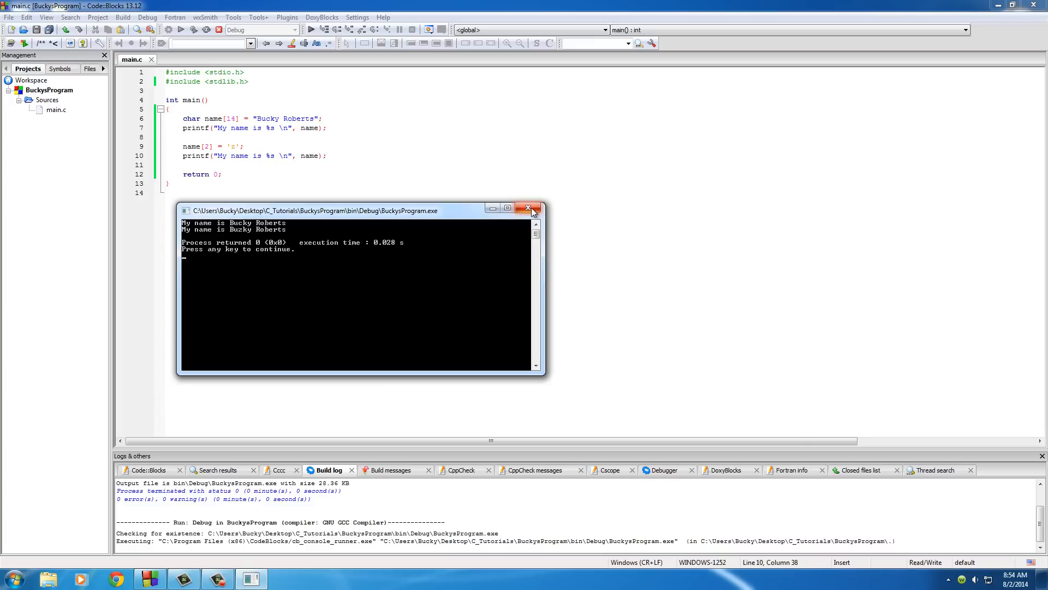
Close the console and briefly type a char name[14]; line that is then discarded
left_click(529, 208)
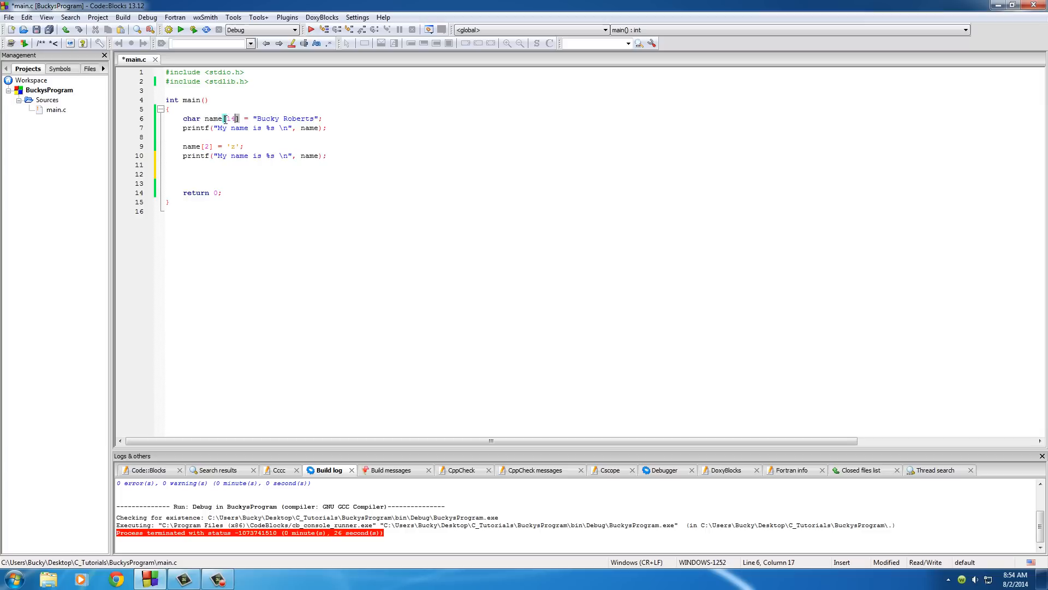
type("char name[14]")
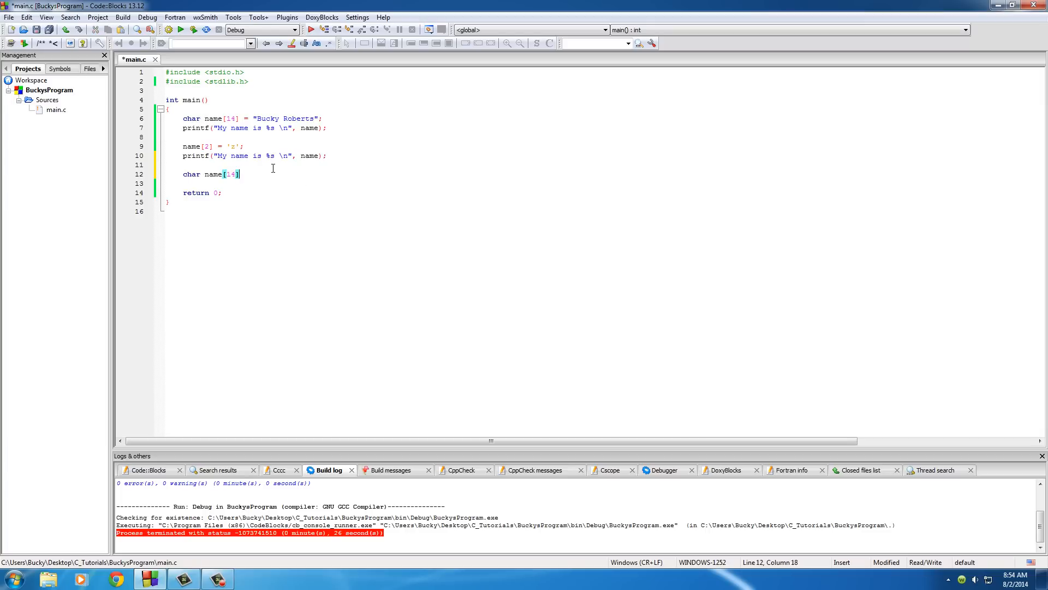
type(";")
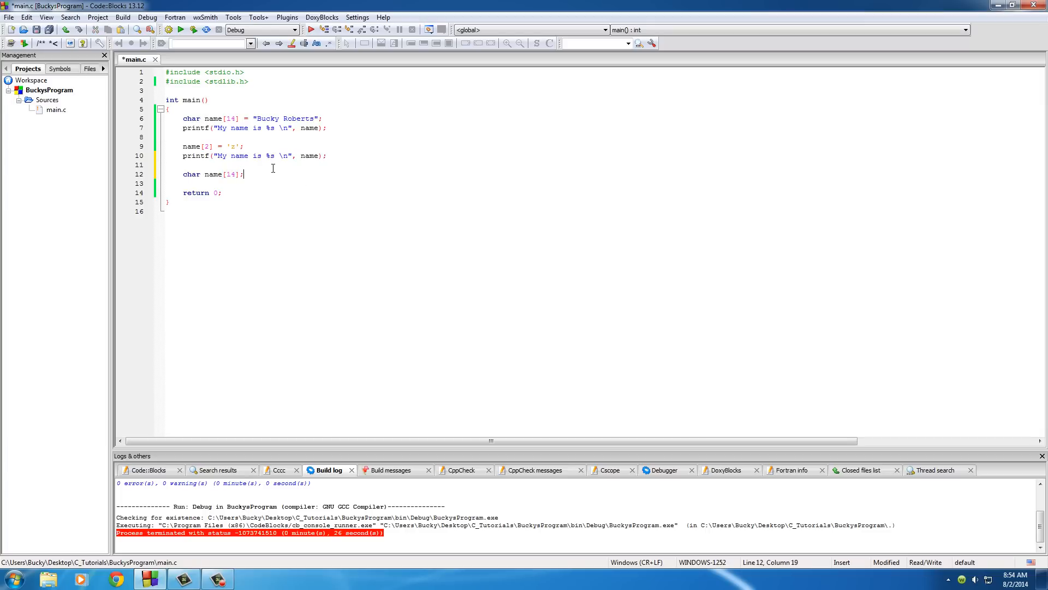
type("fasdffaf")
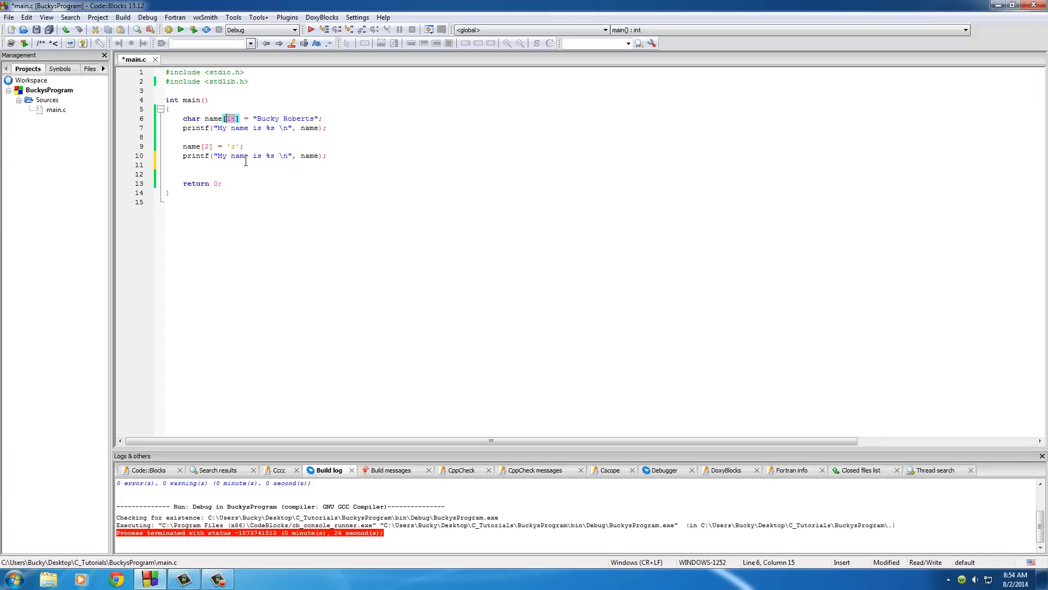
mouse_move(209, 170)
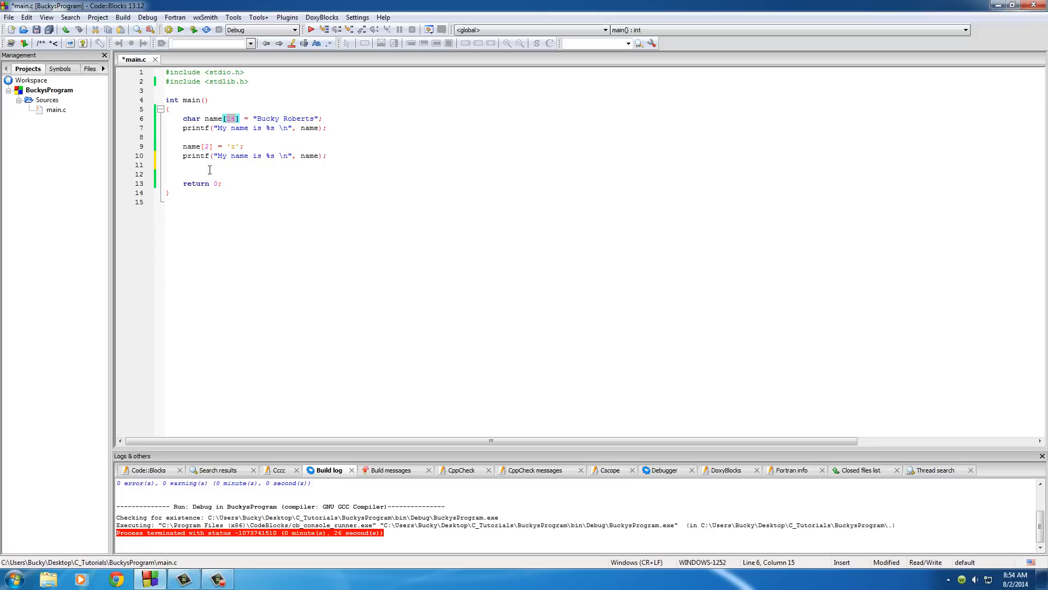
Declare char food[] = "tuna"; on line 12 and select the name printf line for copying
left_click(197, 117)
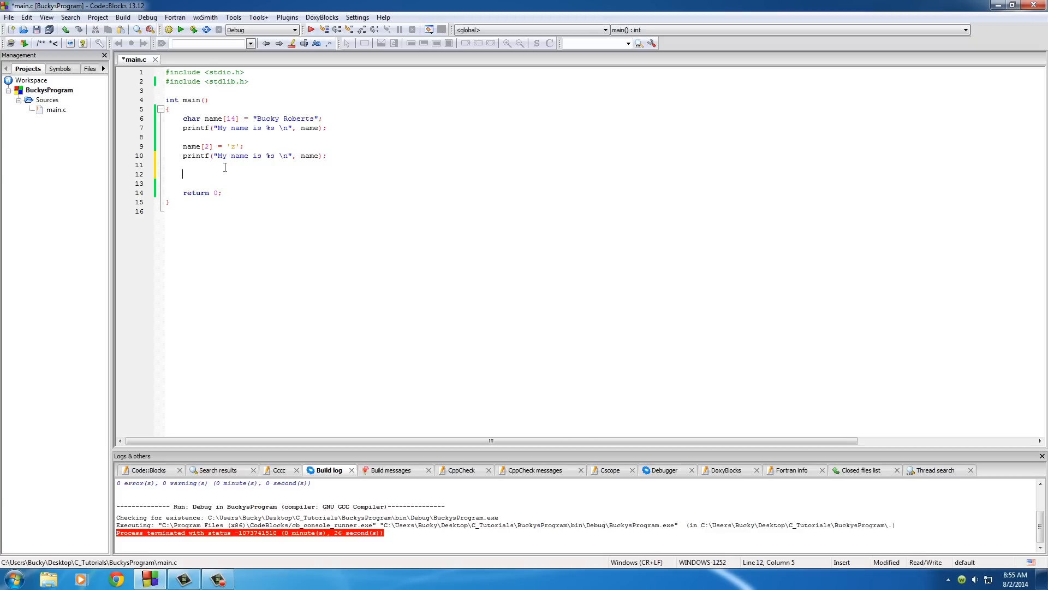
type("char food")
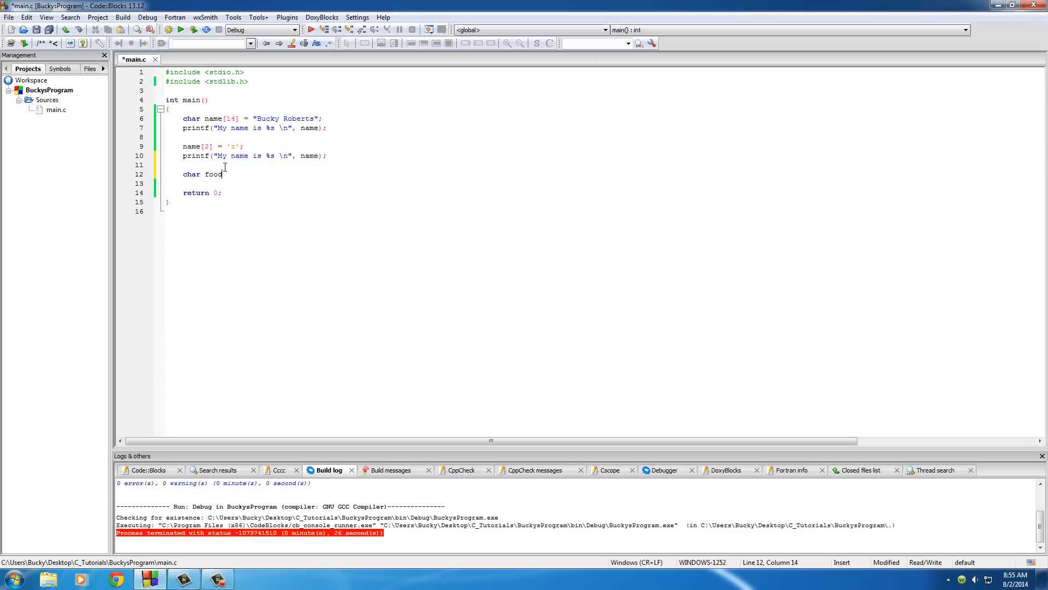
type("[] =")
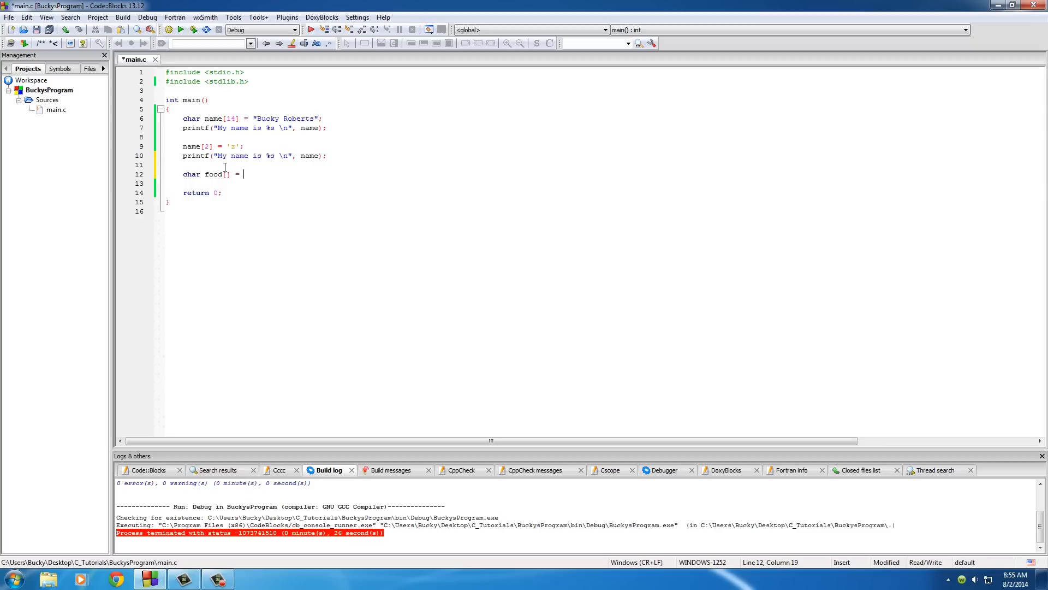
type("\"tuna\"")
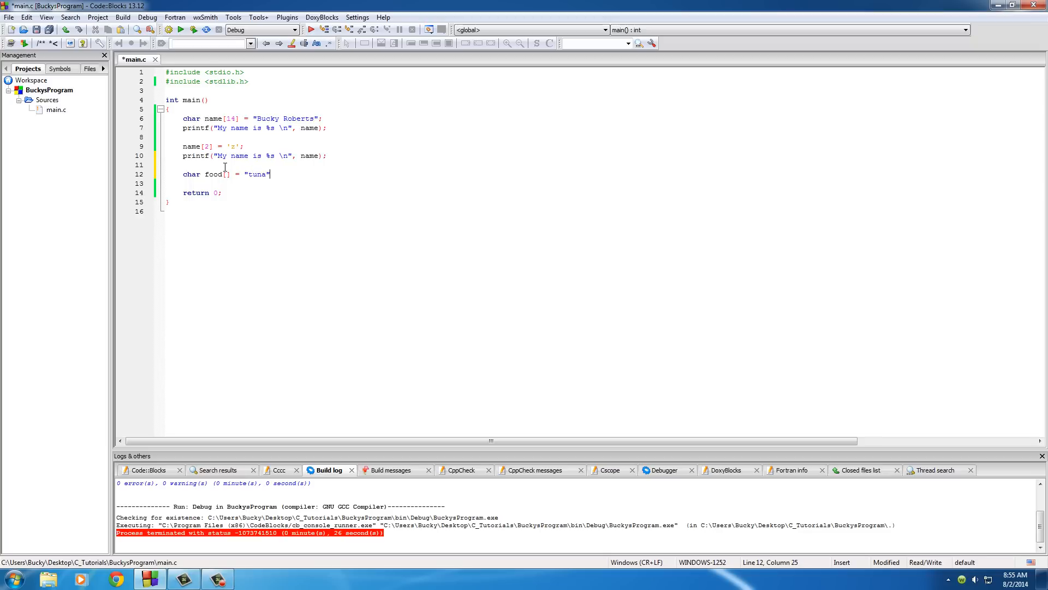
type(";")
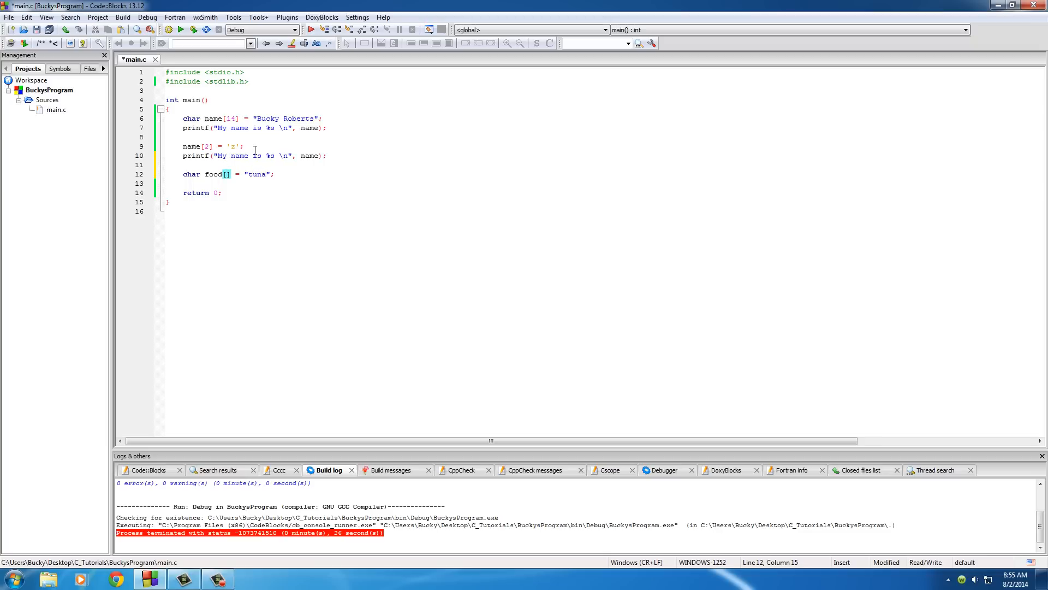
mouse_move(284, 156)
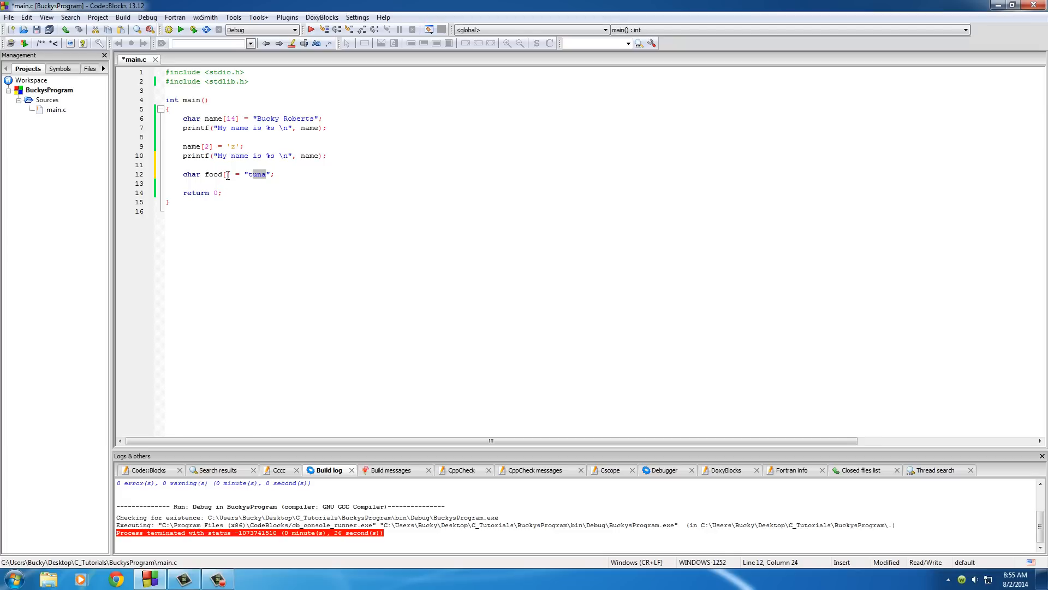
left_click(228, 174)
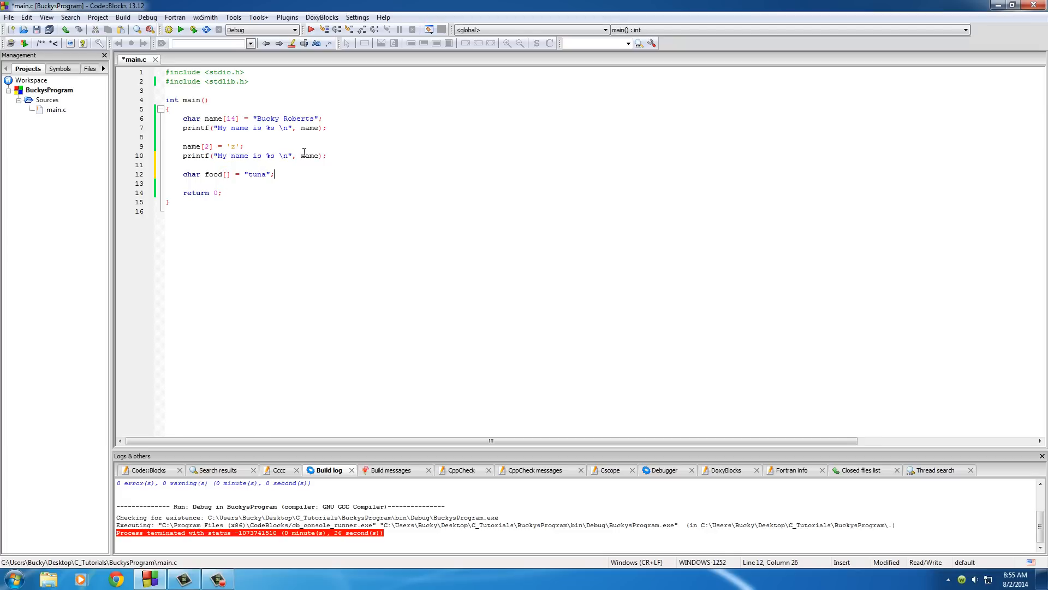
double_click(255, 174)
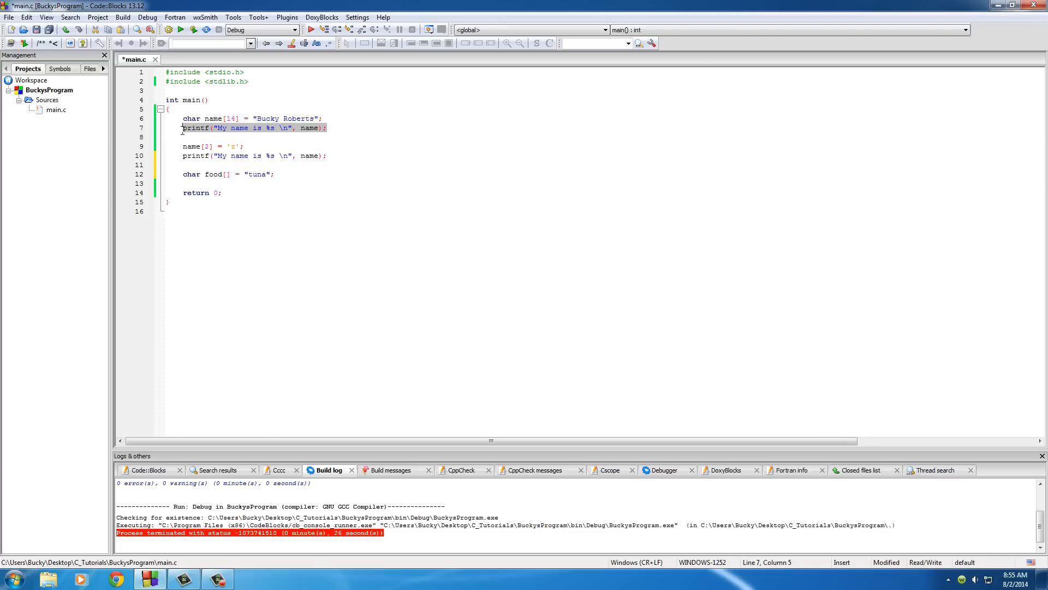
Paste the printf below food and edit it to printf("The best food is %s \n", food);
key("enter")
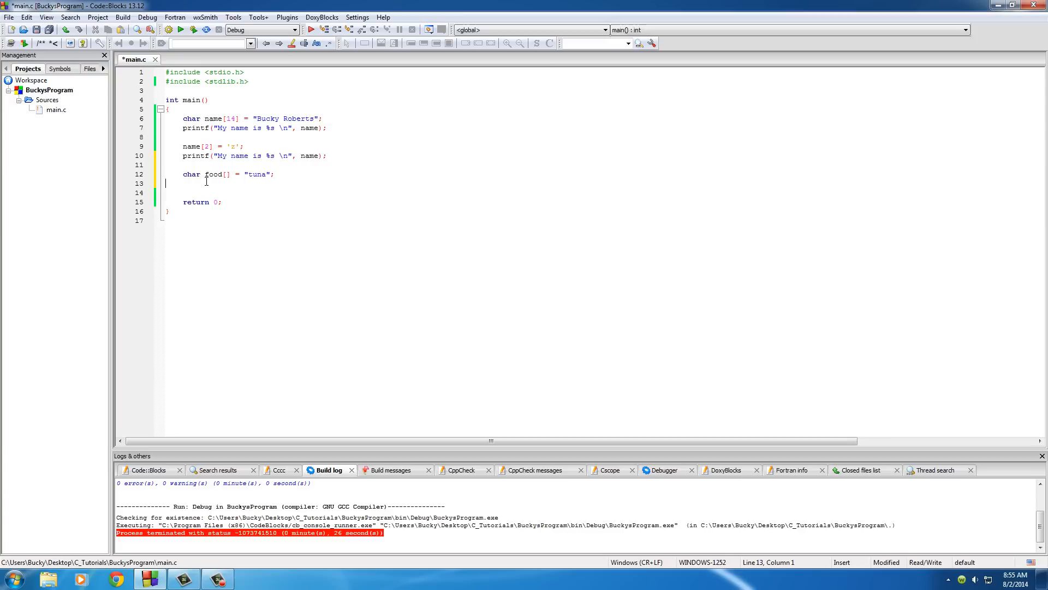
type("printf(\"My name is %s \\n\", name);")
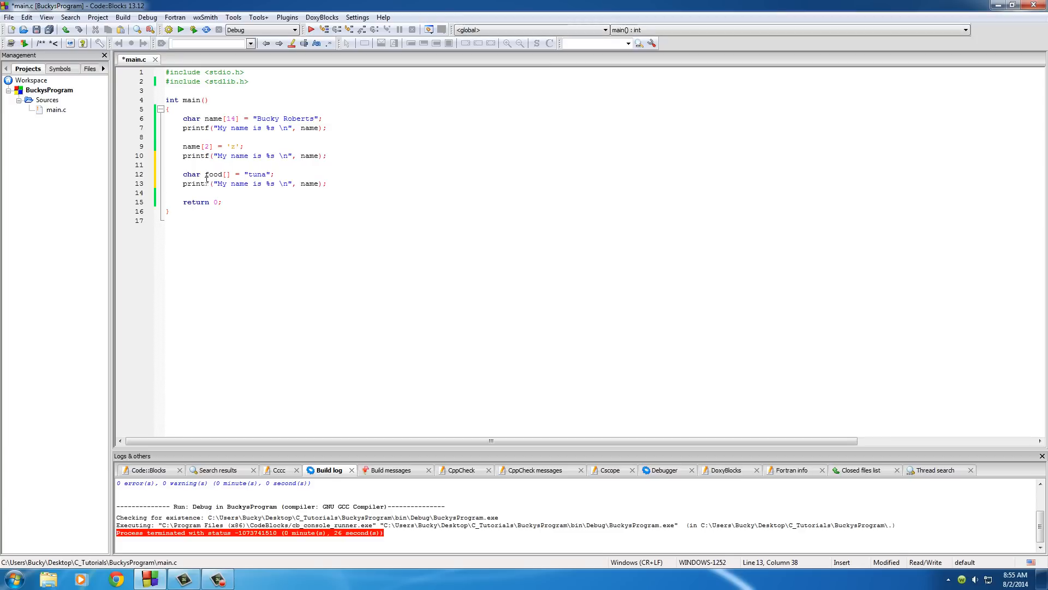
key("enter")
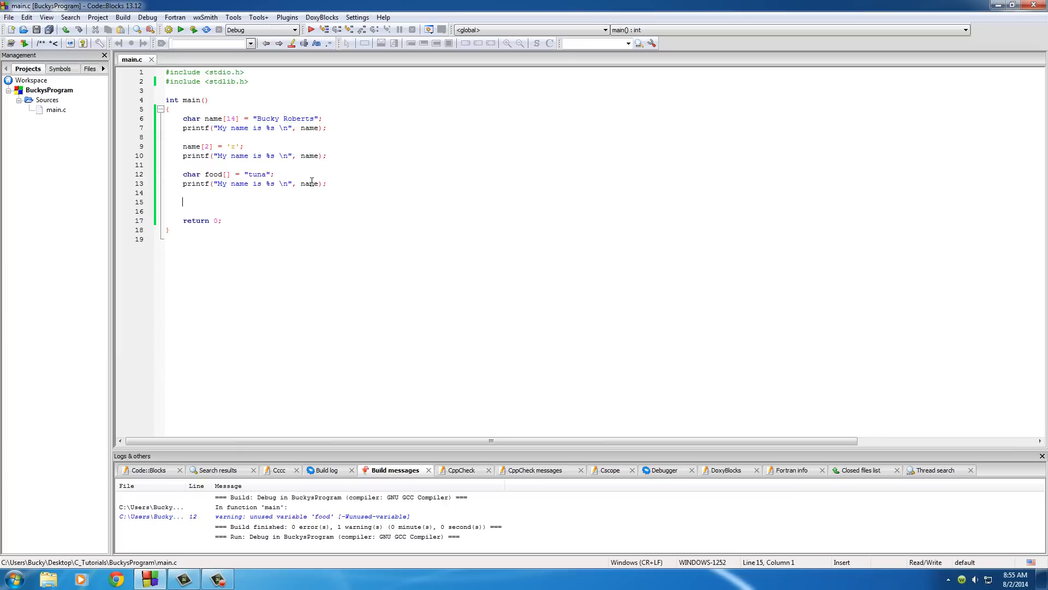
type("food")
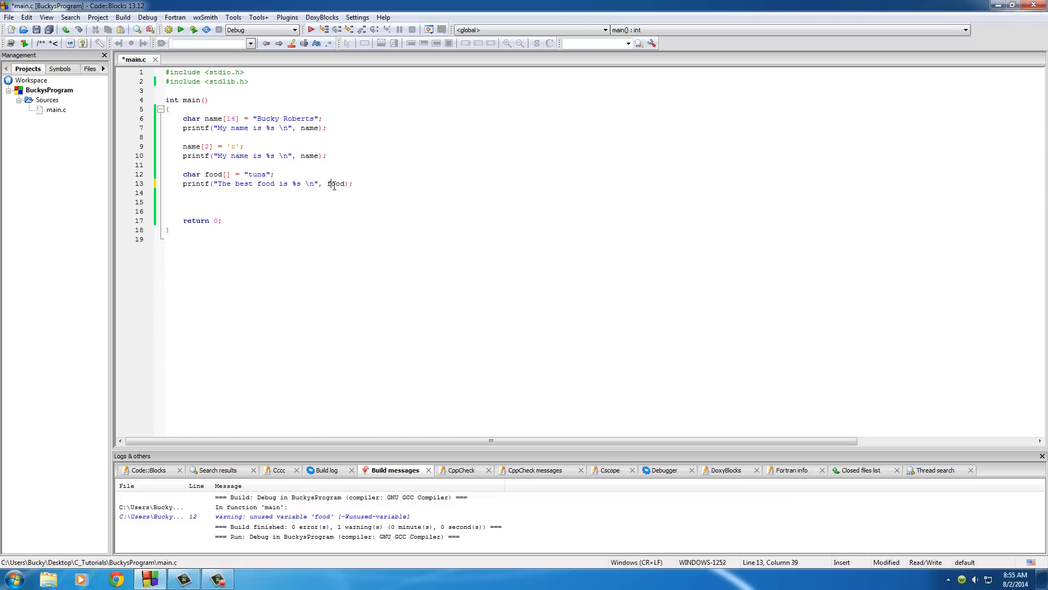
Build and run to show The best food is tuna in the console, then close it
left_click(311, 29)
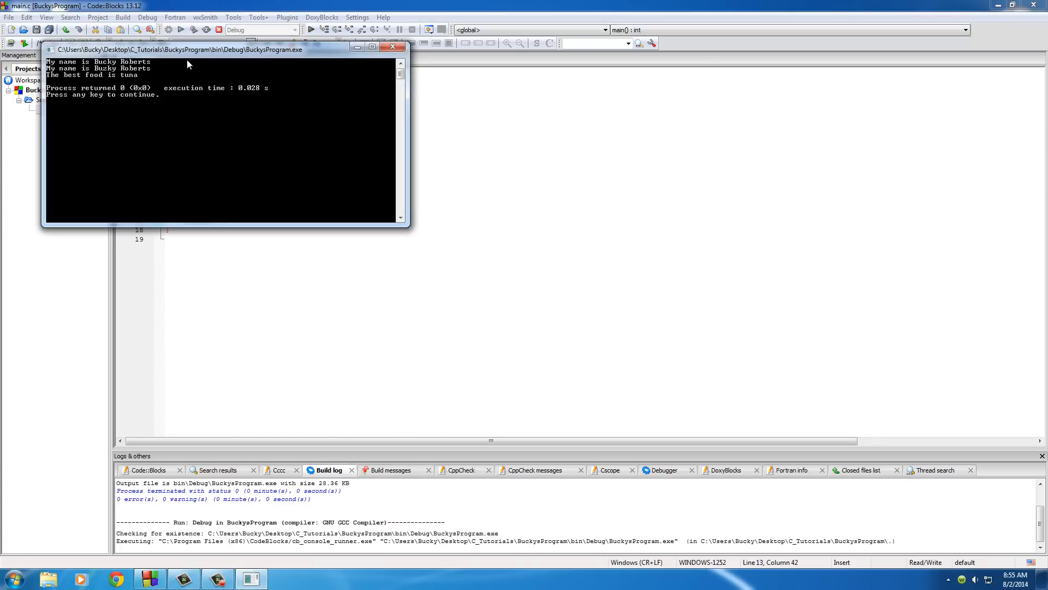
left_click_drag(225, 49, 283, 211)
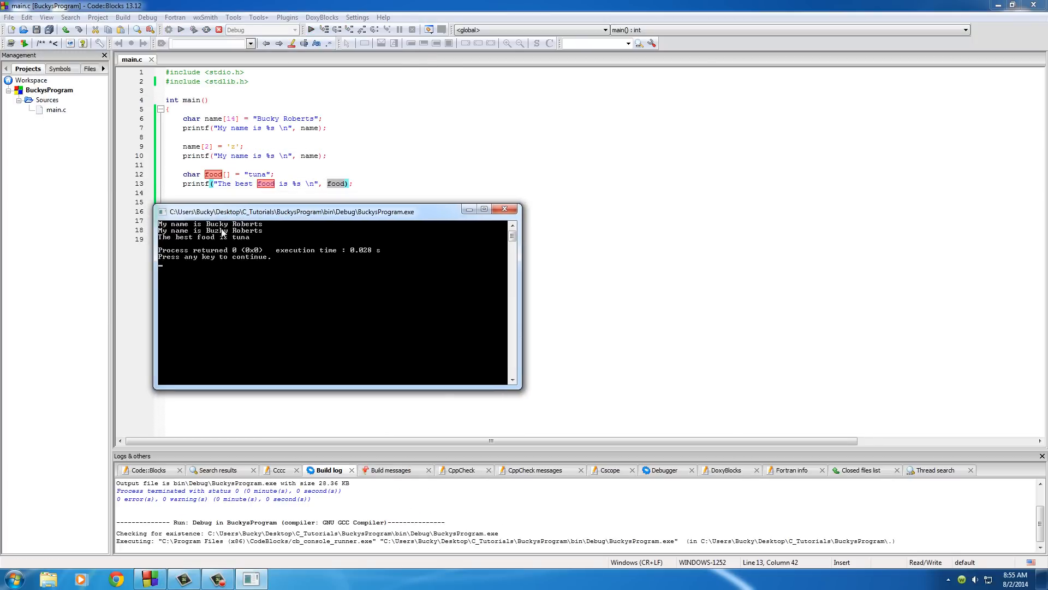
mouse_move(182, 236)
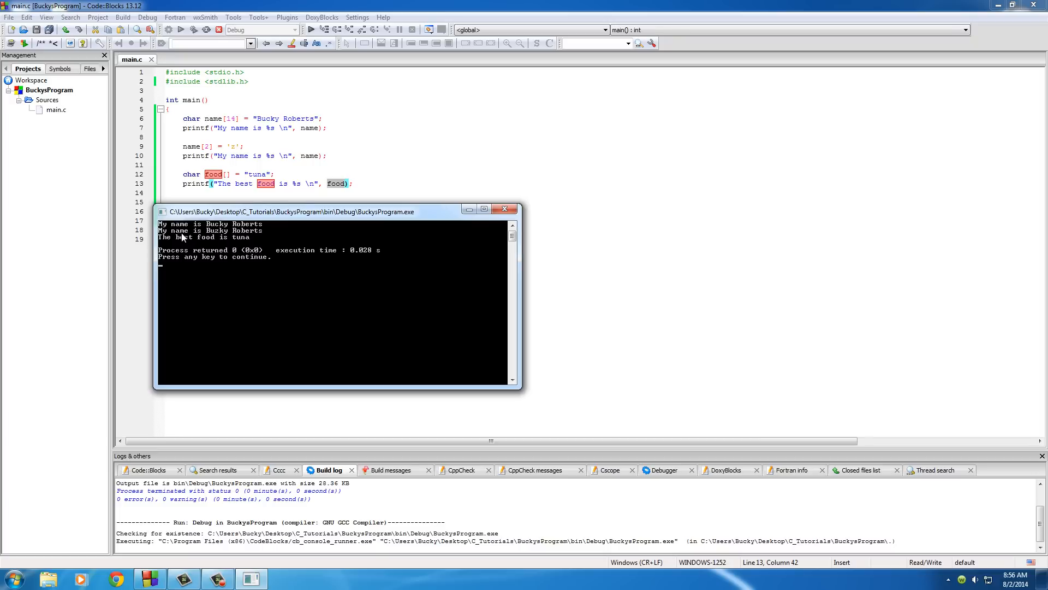
mouse_move(503, 209)
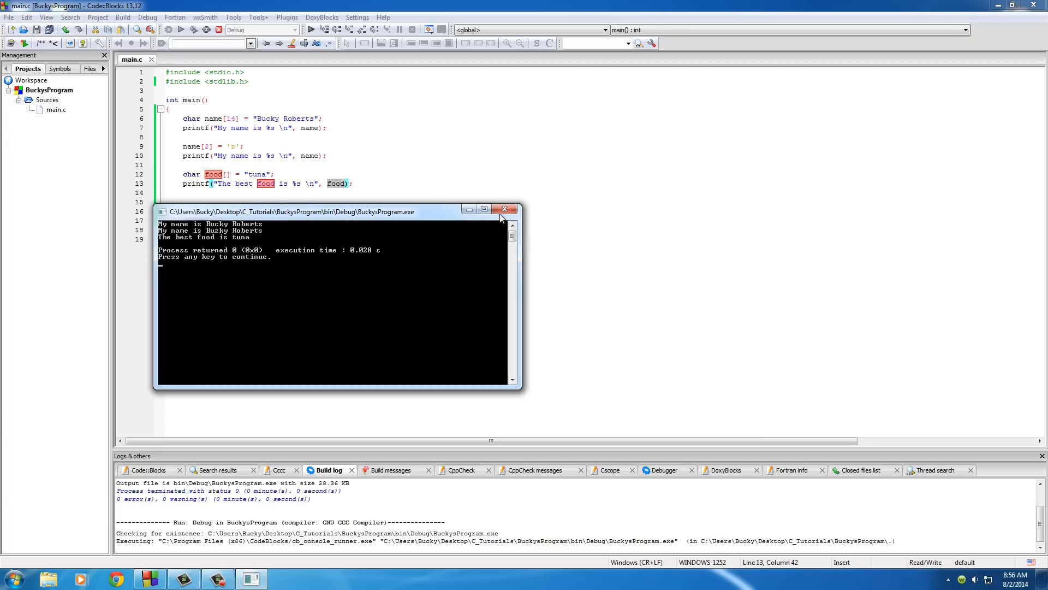
left_click(505, 210)
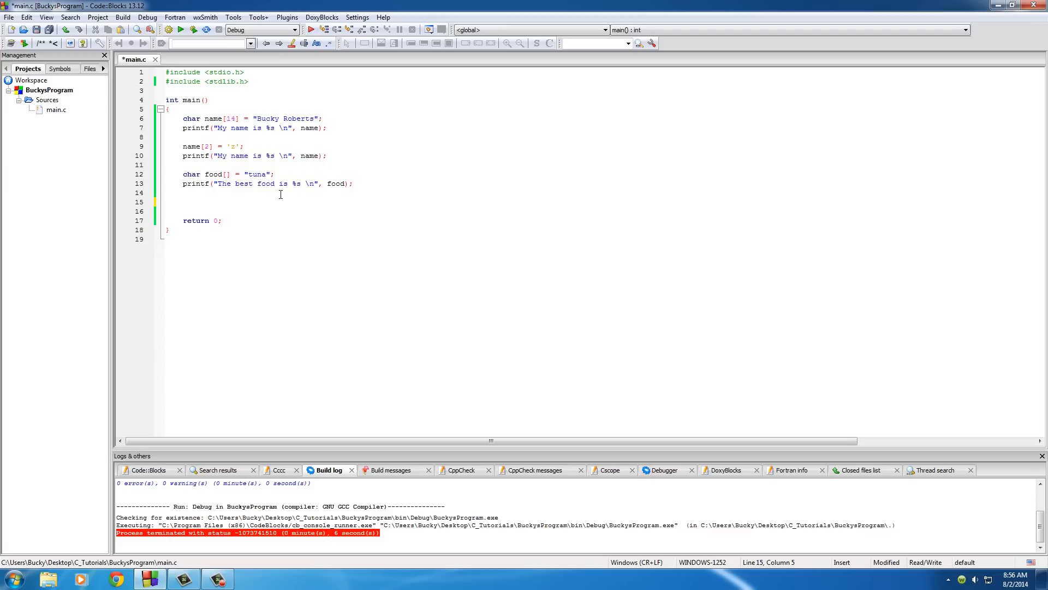
Write strcpy(food, "bacon"); on the blank line above return 0
double_click(256, 173)
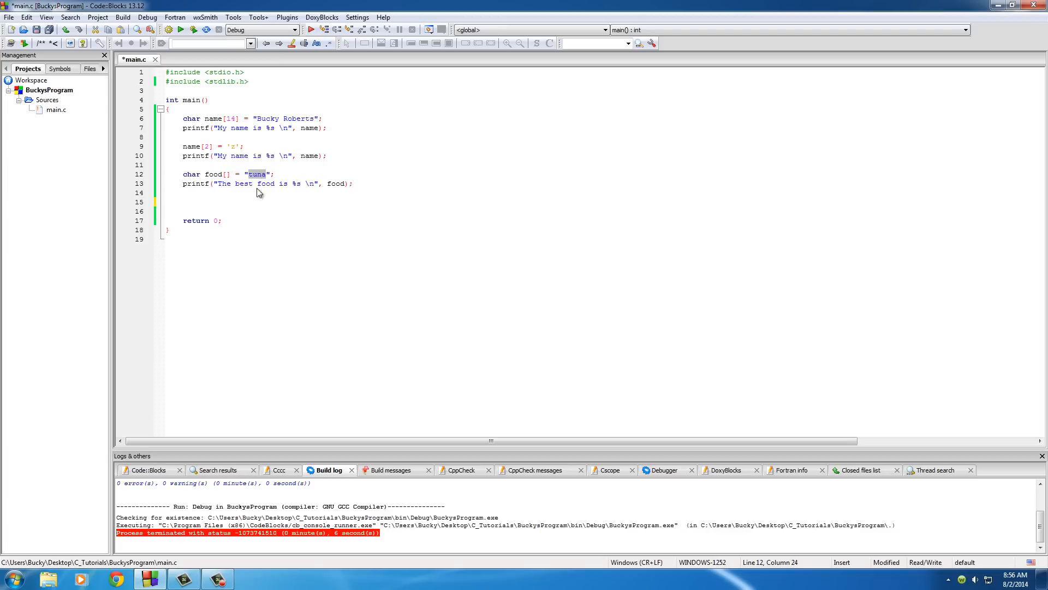
double_click(214, 174)
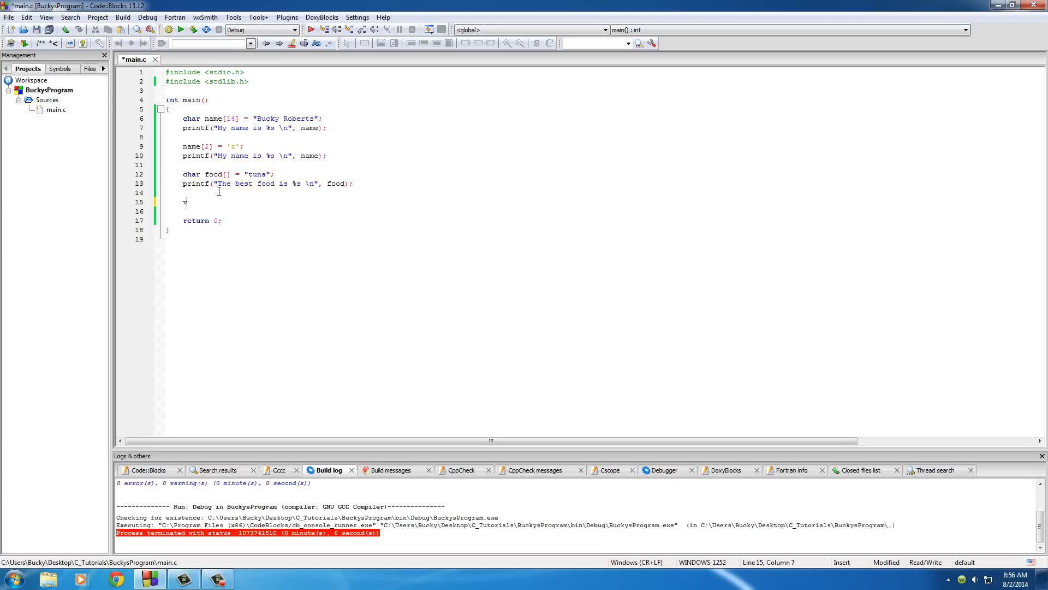
type("ar = 32")
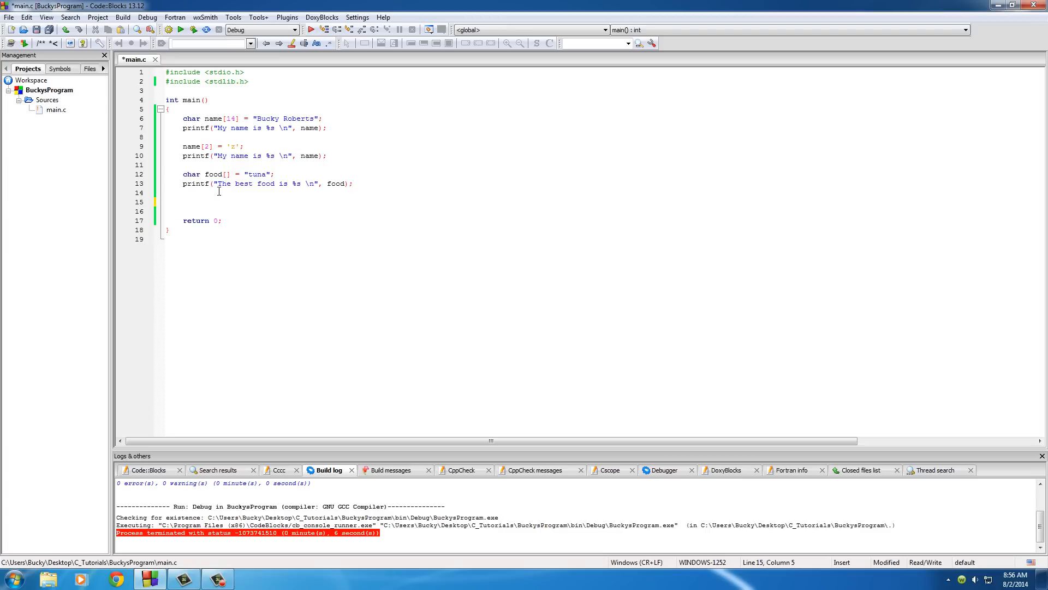
left_click(184, 201)
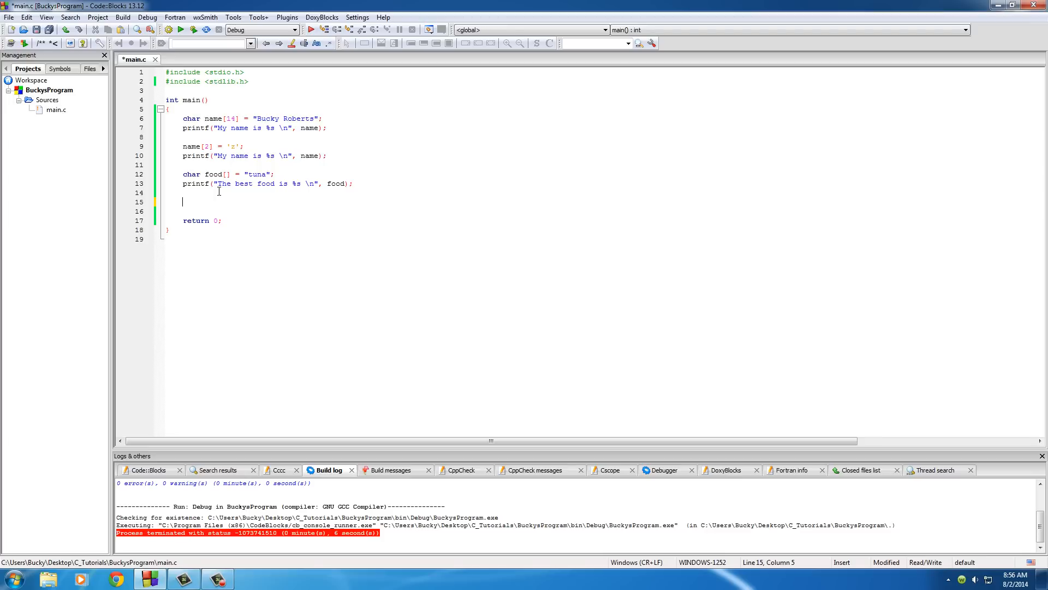
type("strcpy")
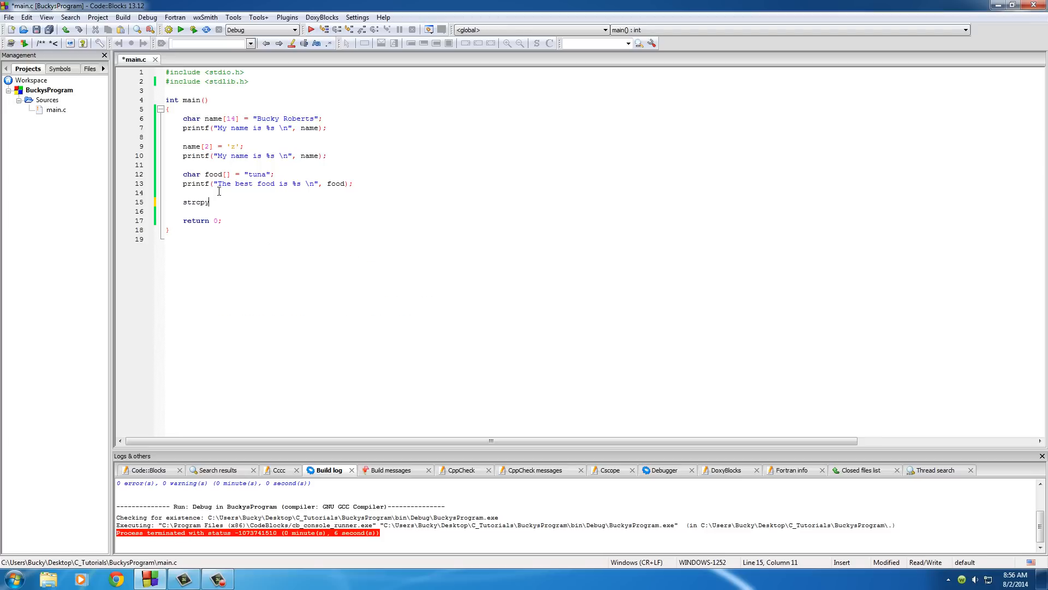
type("();")
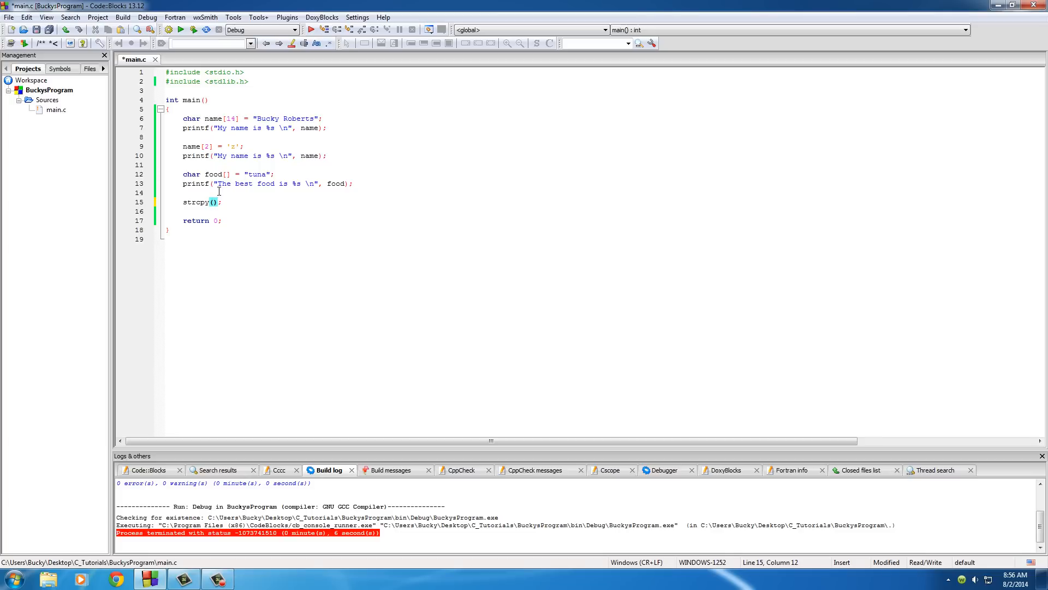
type("fd")
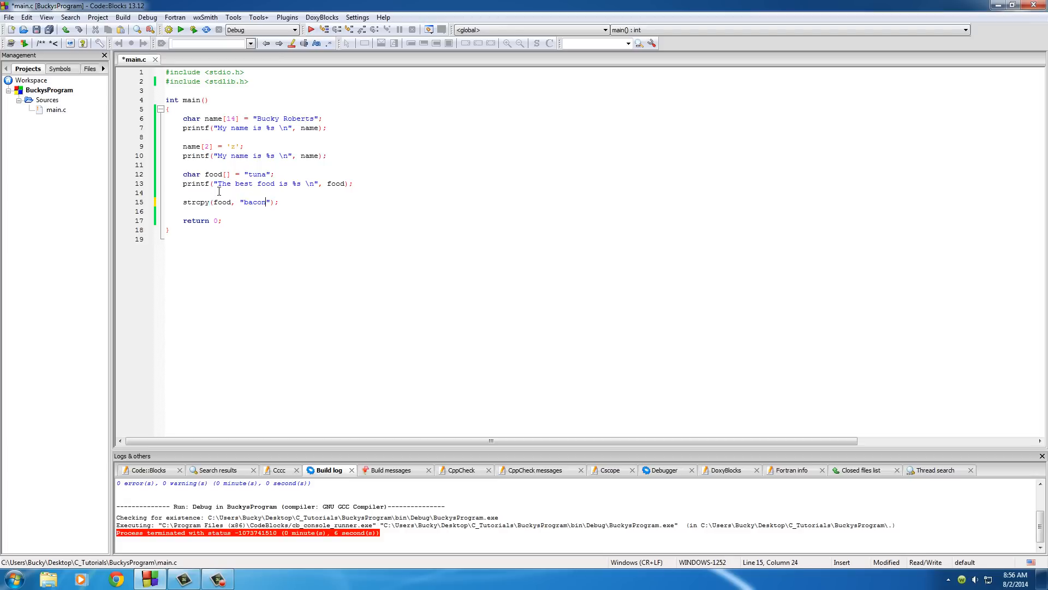
double_click(255, 202)
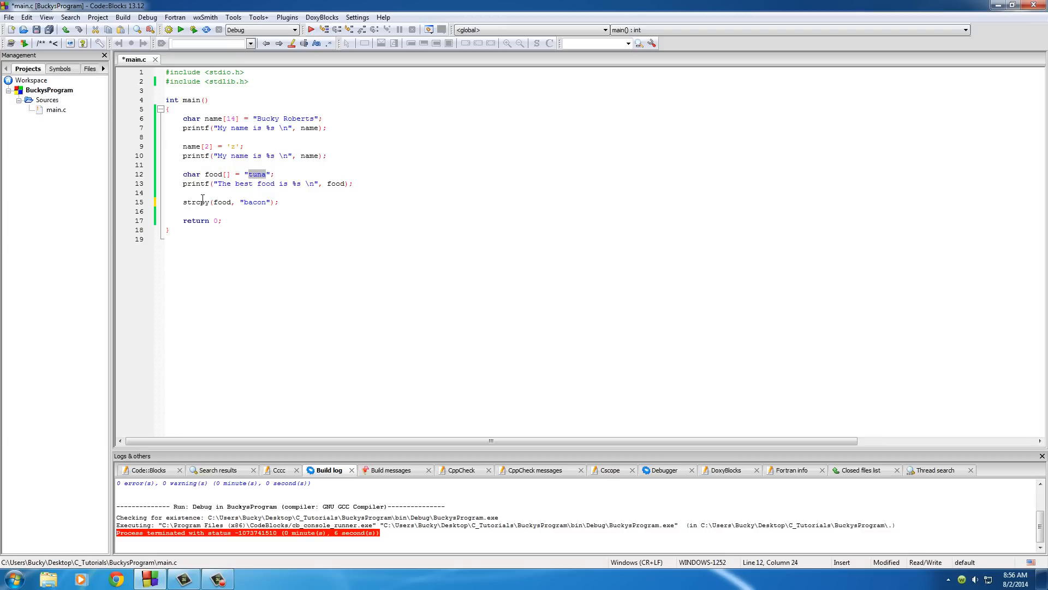
Paste the food printf below the strcpy line and run, the console ending with The best food is bacon
left_click(174, 183)
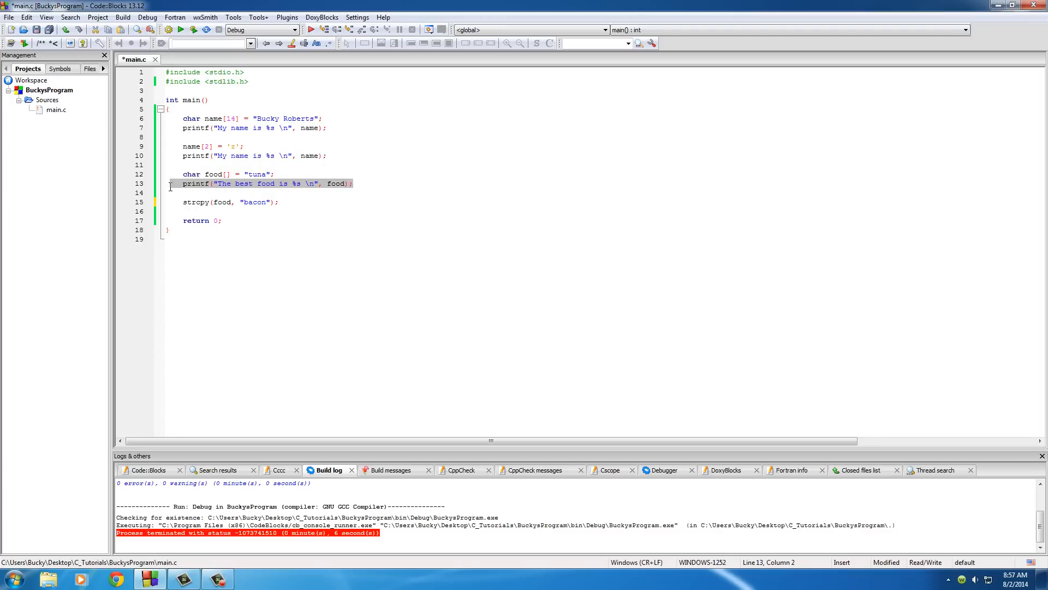
left_click(279, 202)
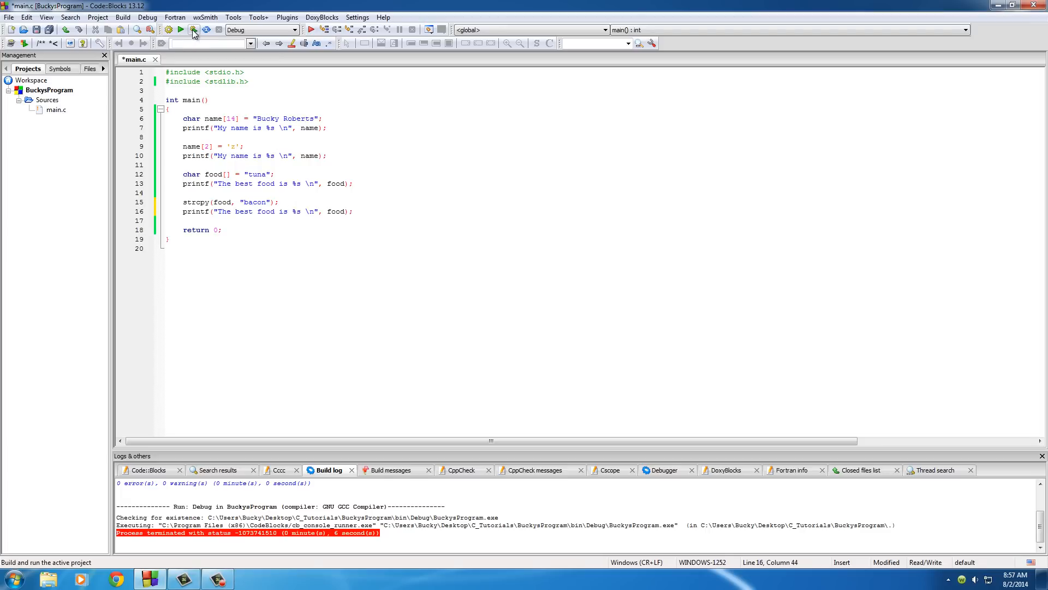
left_click(180, 30)
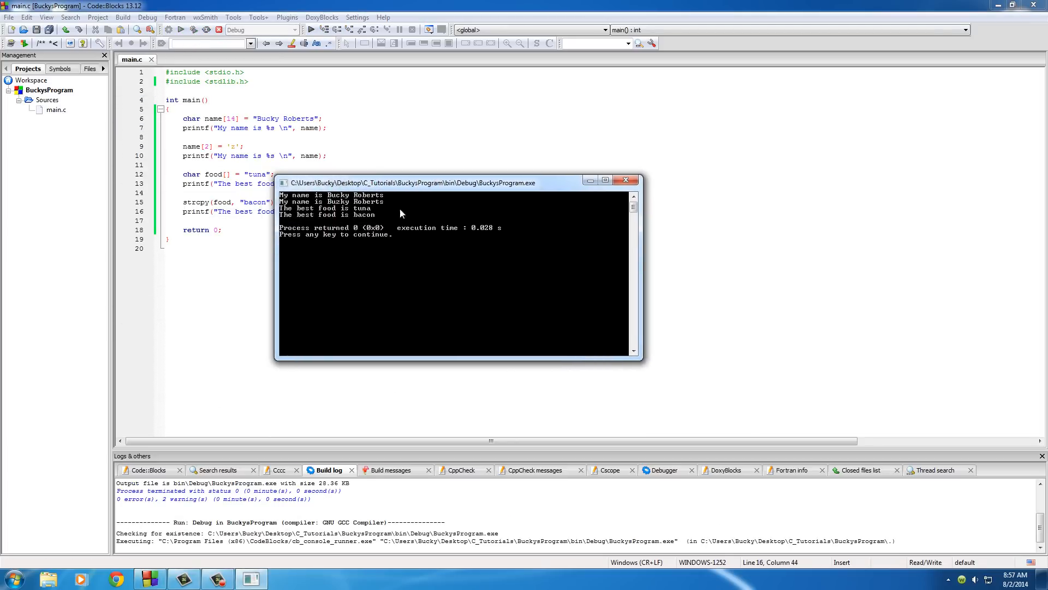
mouse_move(324, 217)
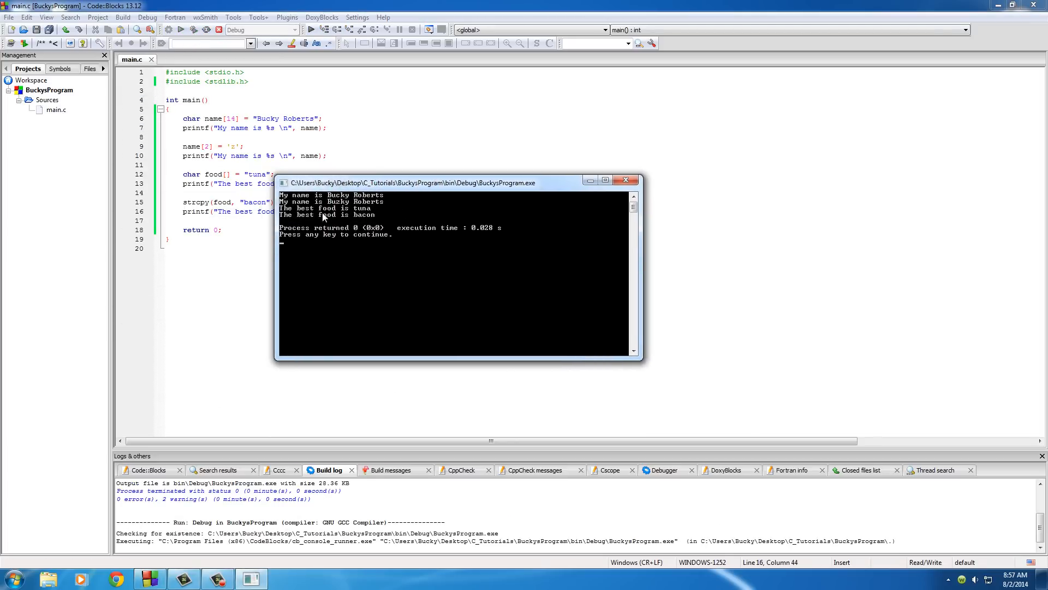
mouse_move(353, 223)
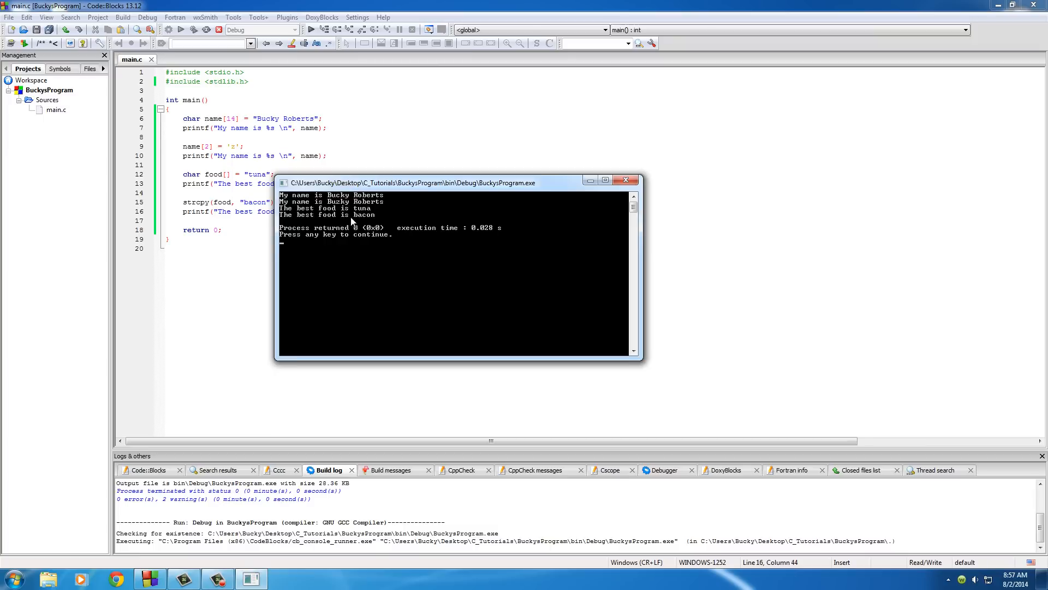